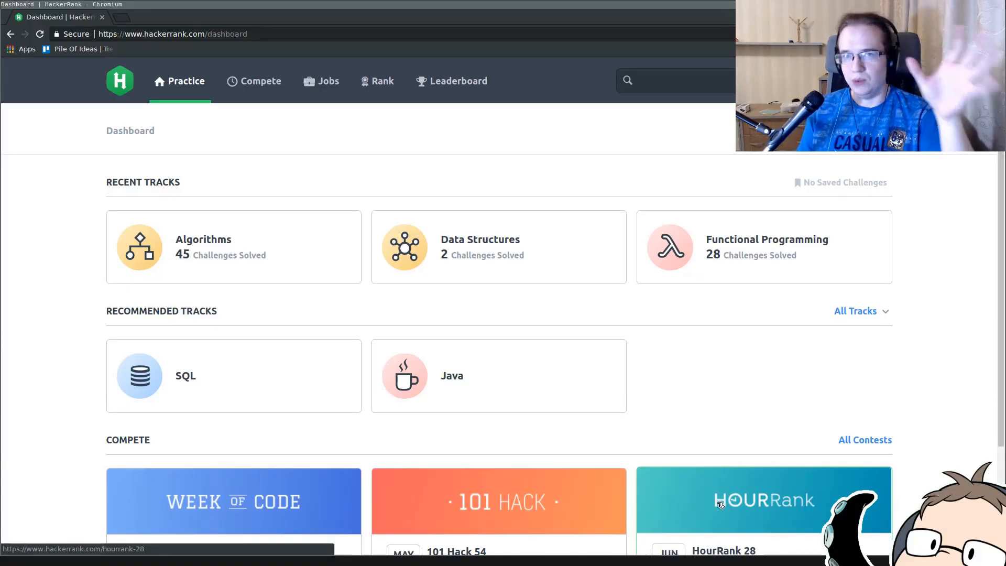
Navigate from the Algorithms track into Warmup and open the Solve Me First problem.
{"action": "left_click", "coordinate": [234, 248]}
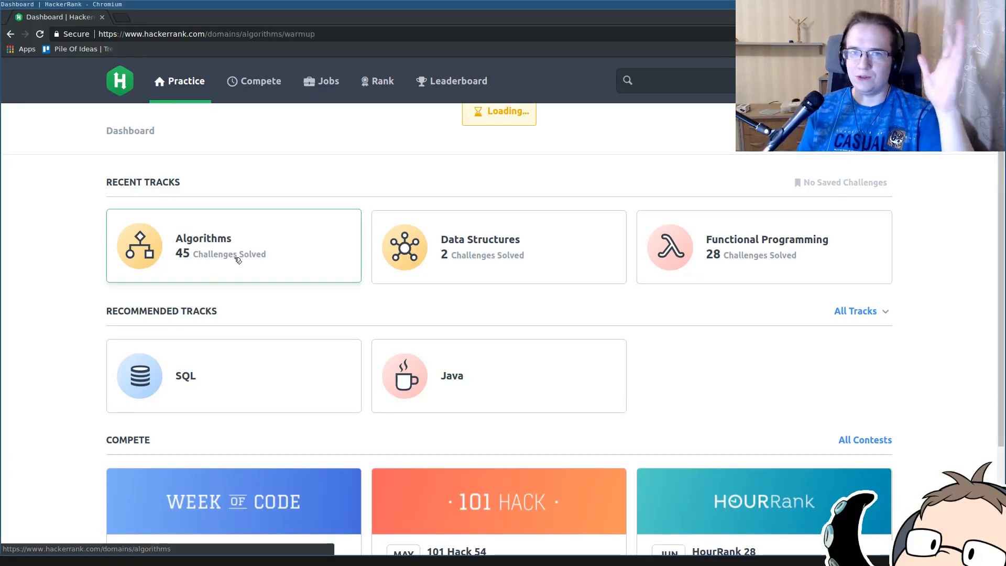
{"action": "left_click", "coordinate": [232, 245]}
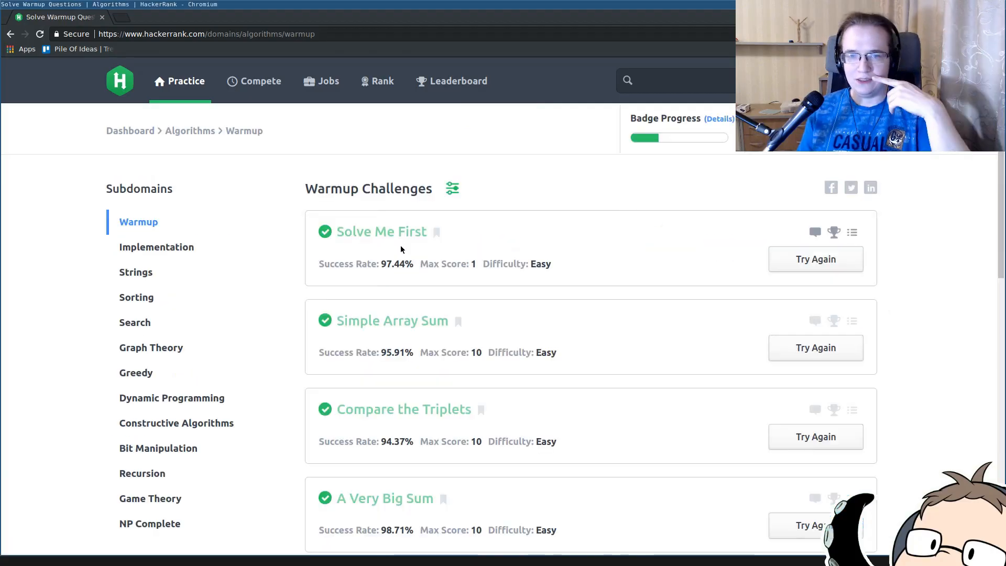
{"action": "left_click", "coordinate": [380, 231]}
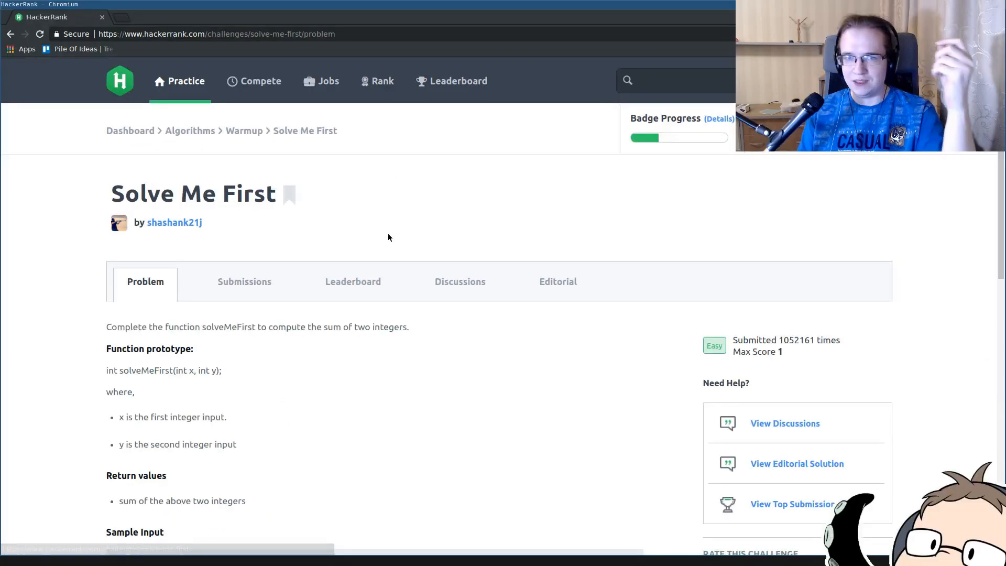
{"action": "scroll", "scroll_direction": "down", "scroll_amount": 3}
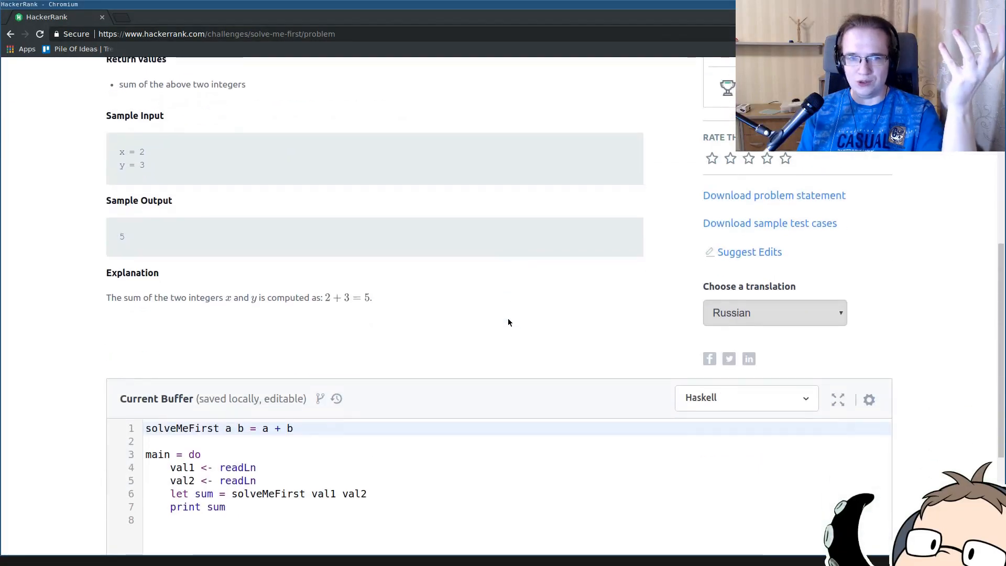
{"action": "scroll", "scroll_direction": "up", "scroll_amount": 3}
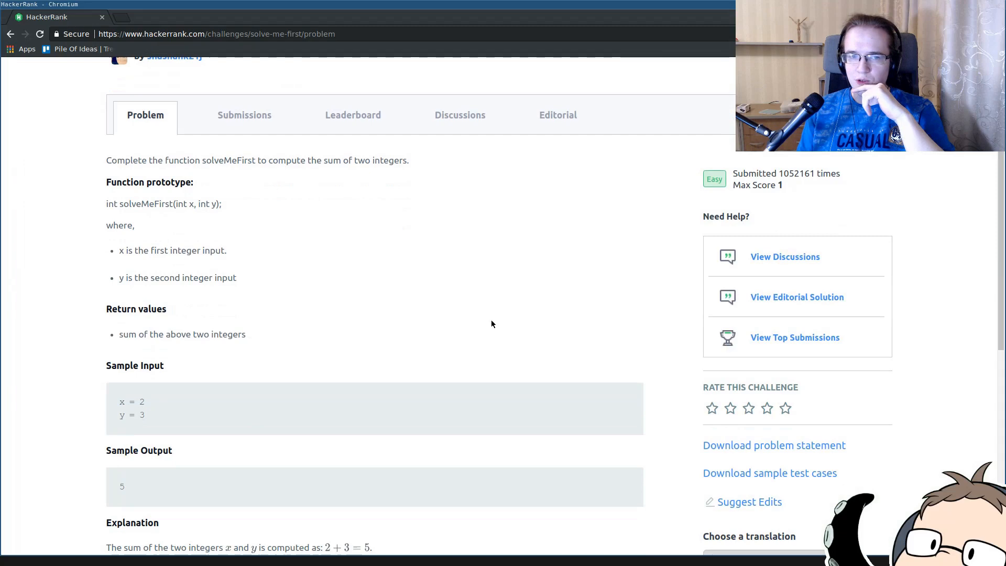
{"action": "scroll", "scroll_direction": "down", "scroll_amount": 3}
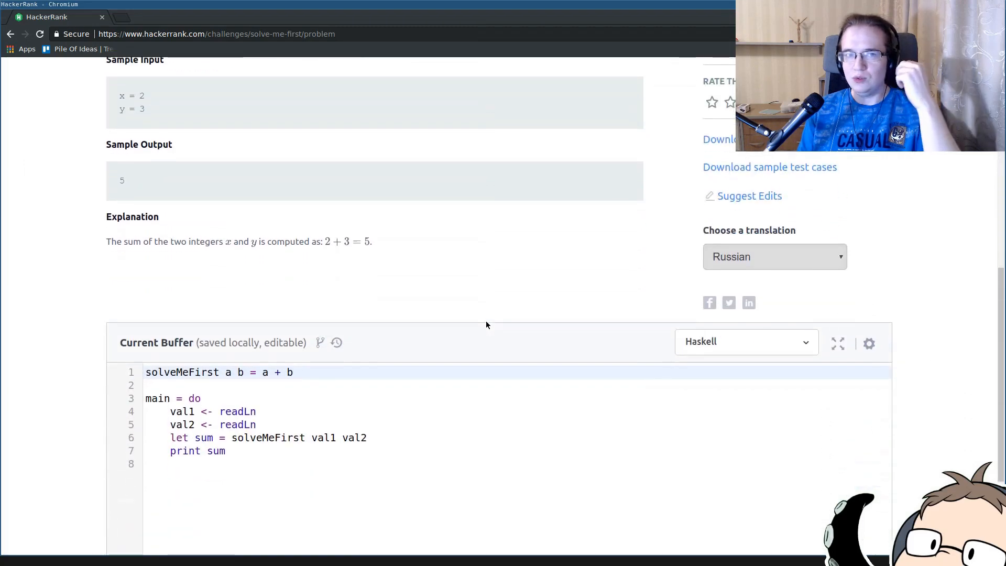
{"action": "mouse_move", "coordinate": [482, 311]}
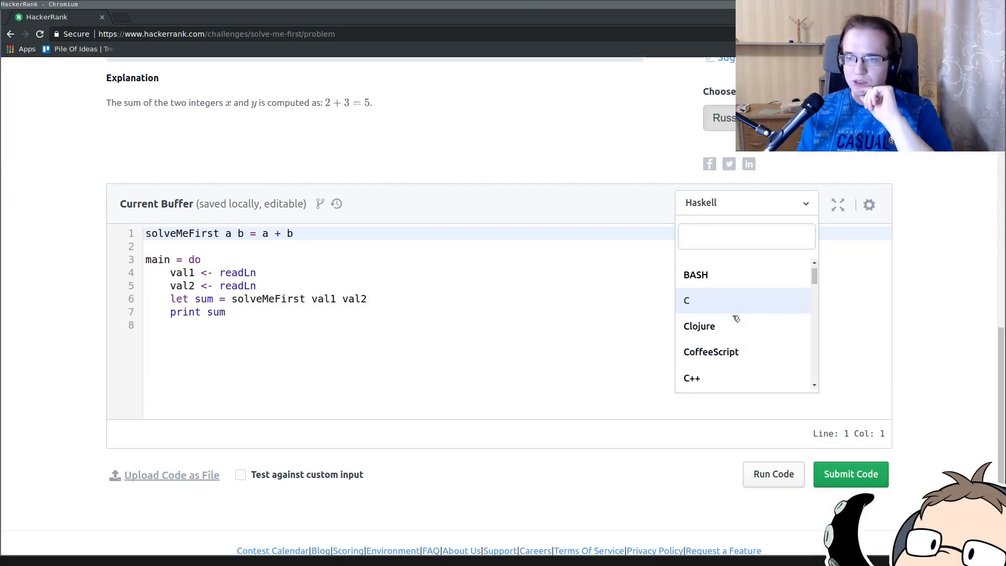
{"action": "scroll", "scroll_direction": "down", "scroll_amount": 3}
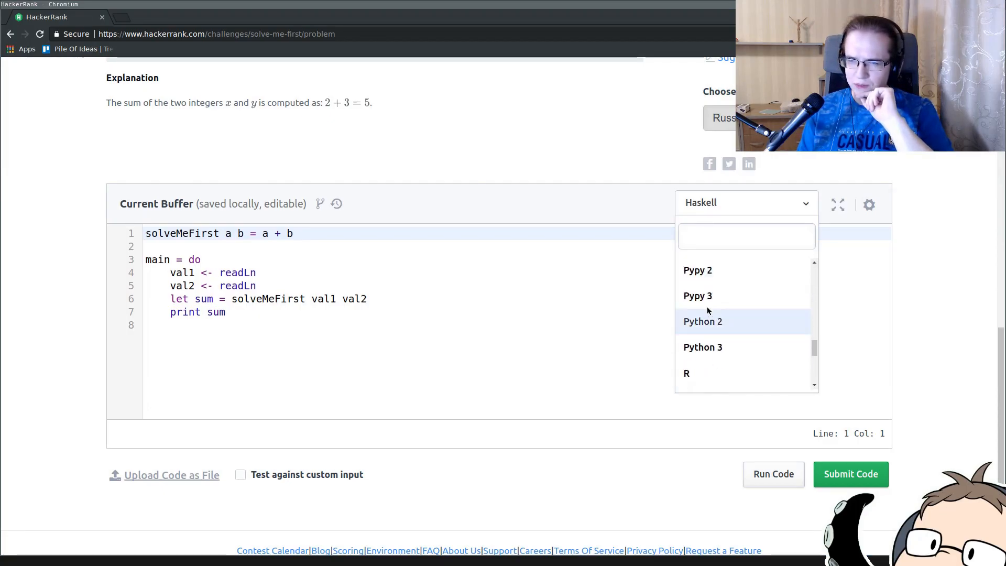
{"action": "type", "text": "Hask"}
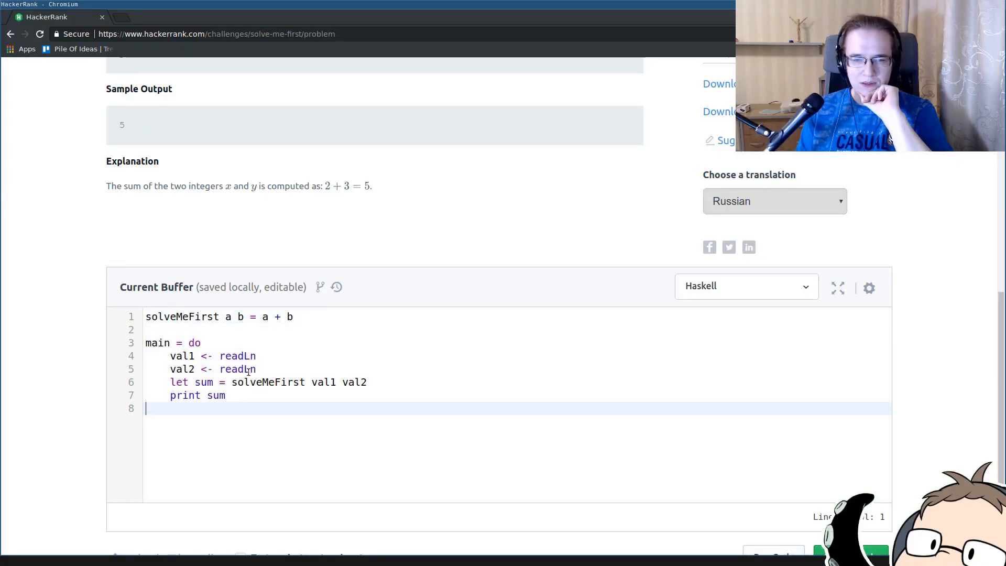
{"action": "left_click_drag", "start_coordinate": [170, 368], "coordinate": [225, 401]}
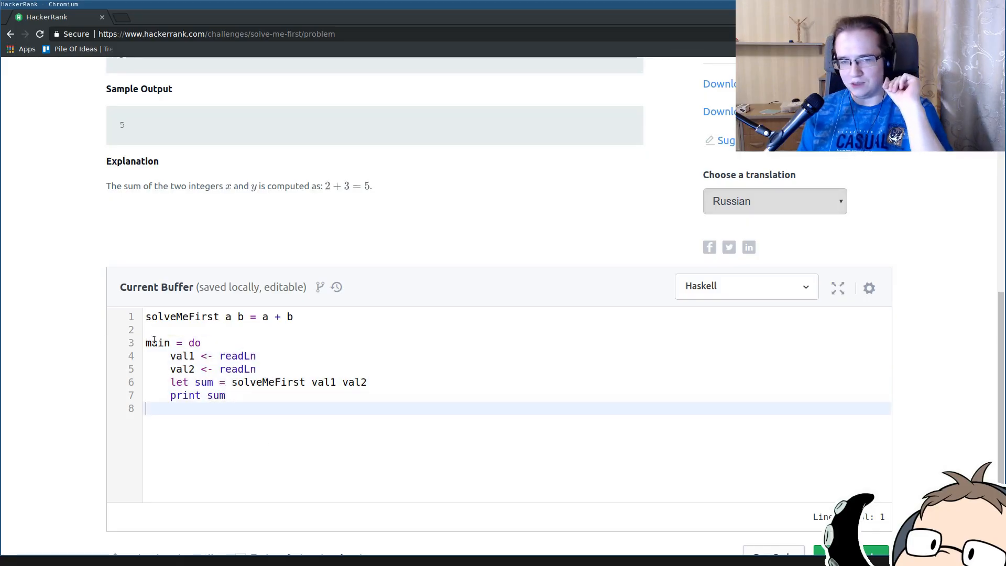
{"action": "key", "text": "ctrl+a"}
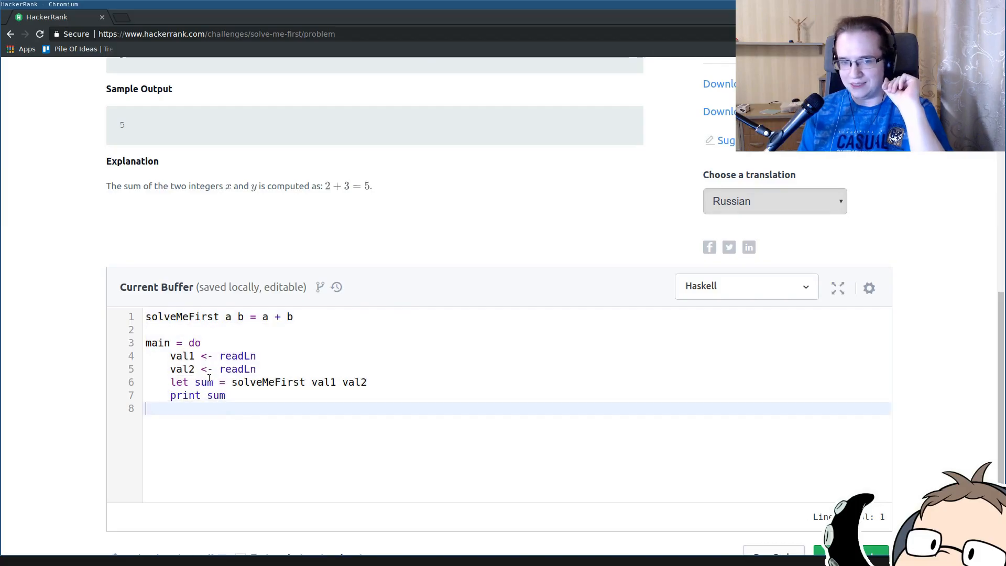
{"action": "mouse_move", "coordinate": [218, 459]}
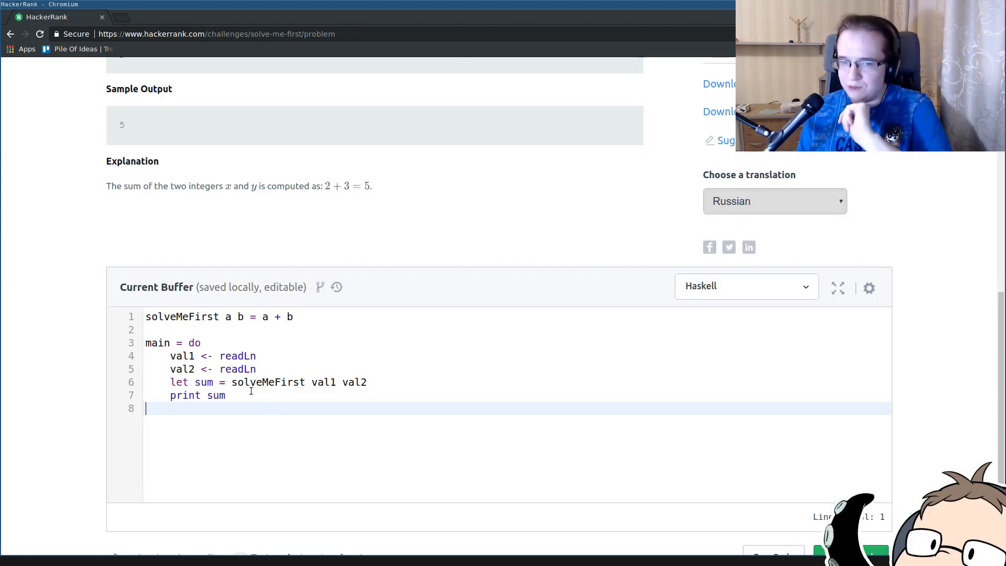
Query :t interact in the GHCi session to see interact's type signature.
{"action": "left_click", "coordinate": [225, 395]}
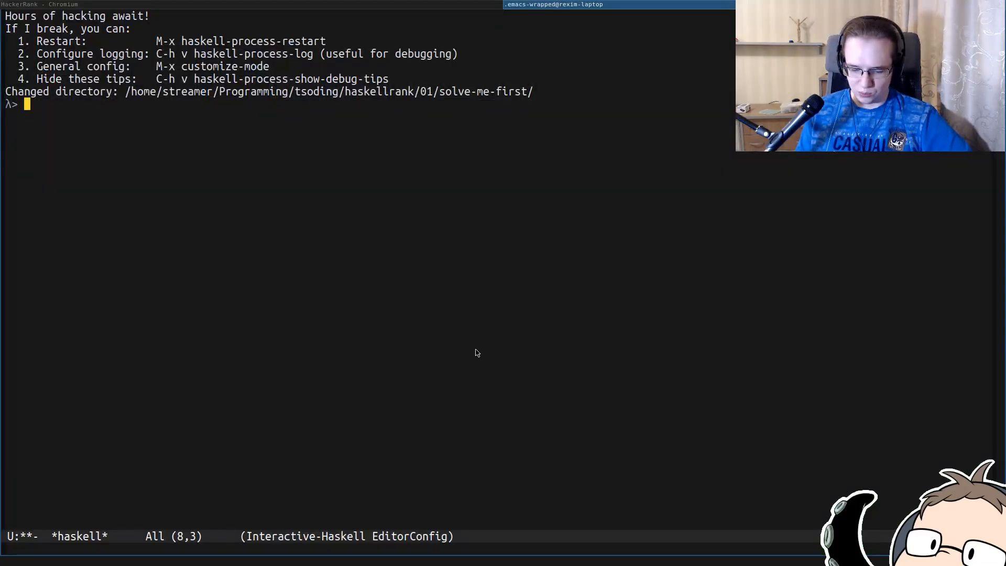
{"action": "type", "text": ":t intera"}
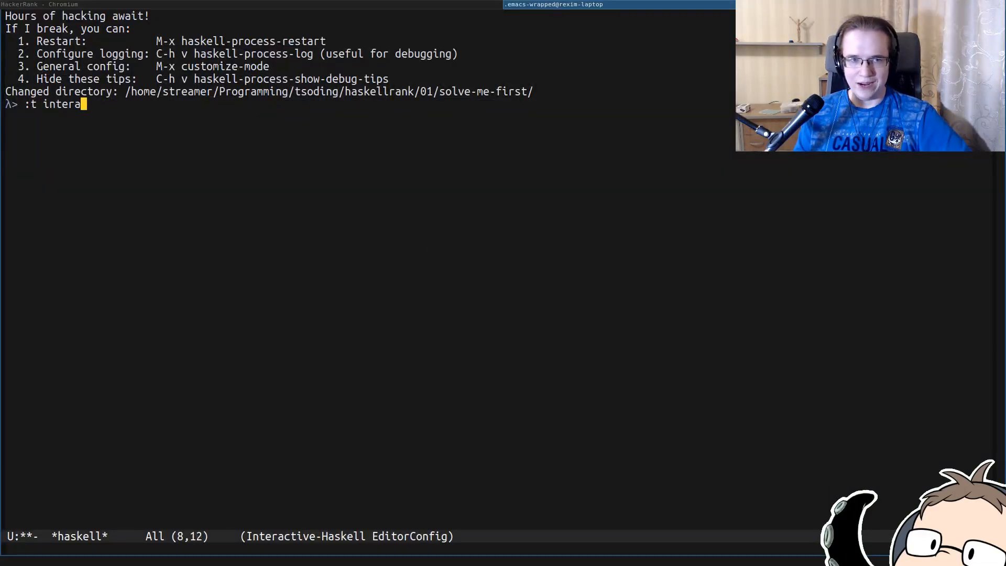
{"action": "key", "text": "Return"}
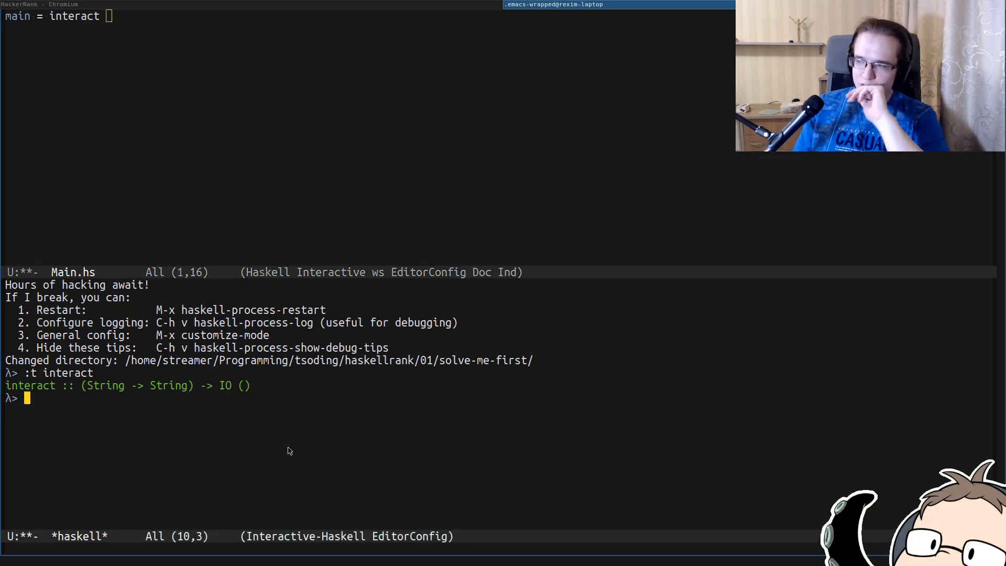
Query :t ($) in GHCi to see the application operator's type.
{"action": "type", "text": ":"}
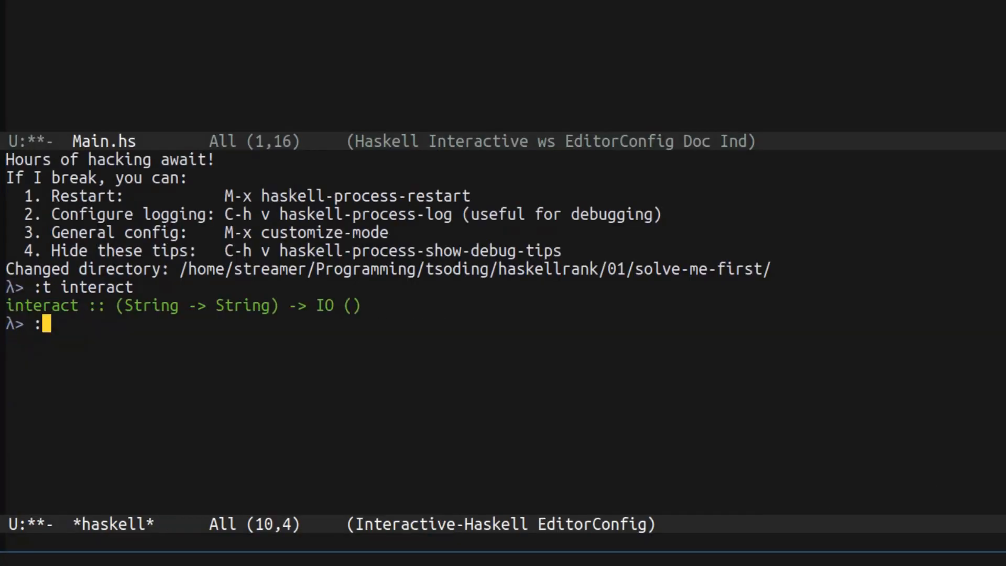
{"action": "type", "text": "t ($)"}
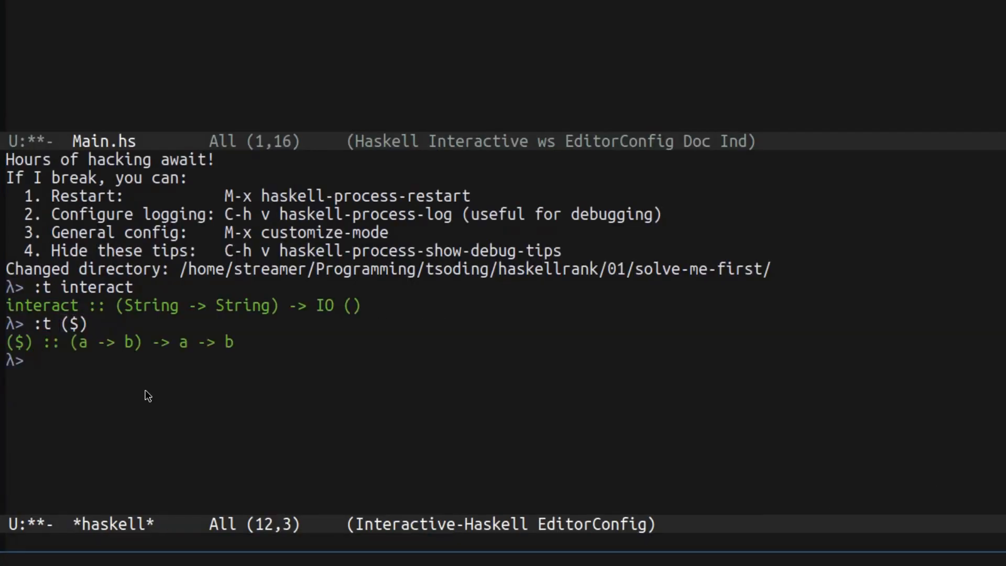
{"action": "mouse_move", "coordinate": [154, 402]}
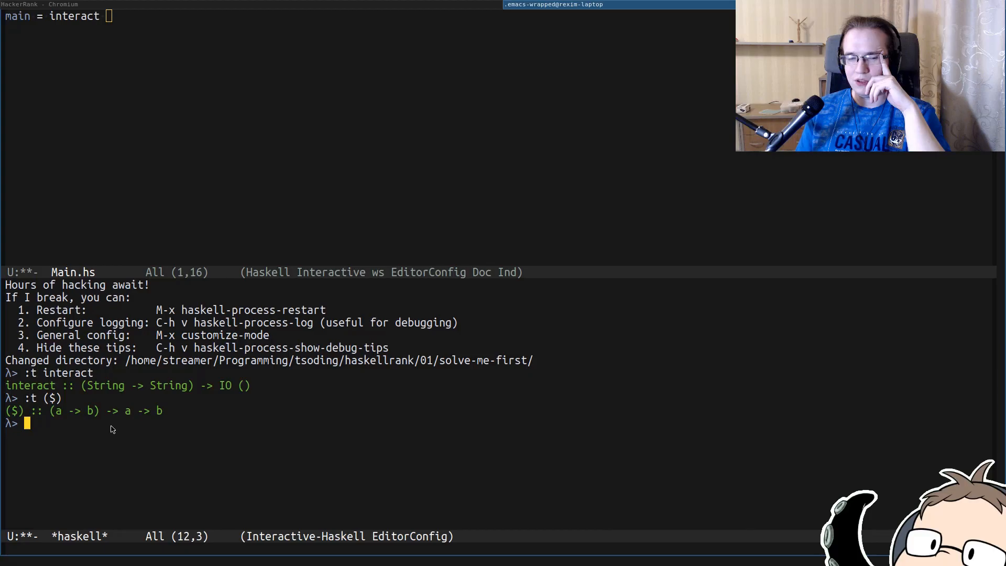
{"action": "mouse_move", "coordinate": [94, 422]}
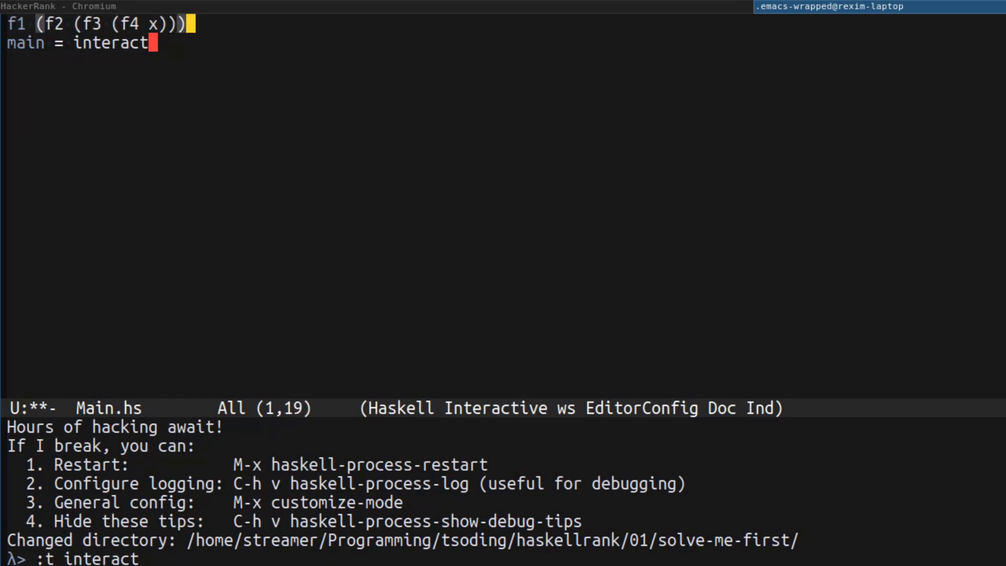
Re-query :t ($) and sketch the chained example f1 $ f2 $ f3 $ f x in Main.hs.
{"action": "type", "text": ":t ($)"}
{"action": "type", "text": "f"}
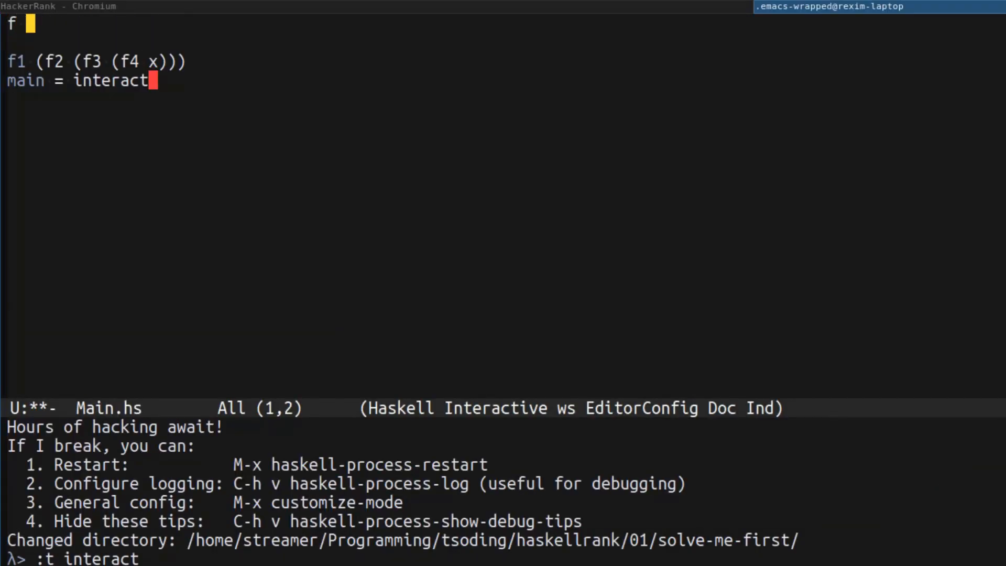
{"action": "type", "text": "$"}
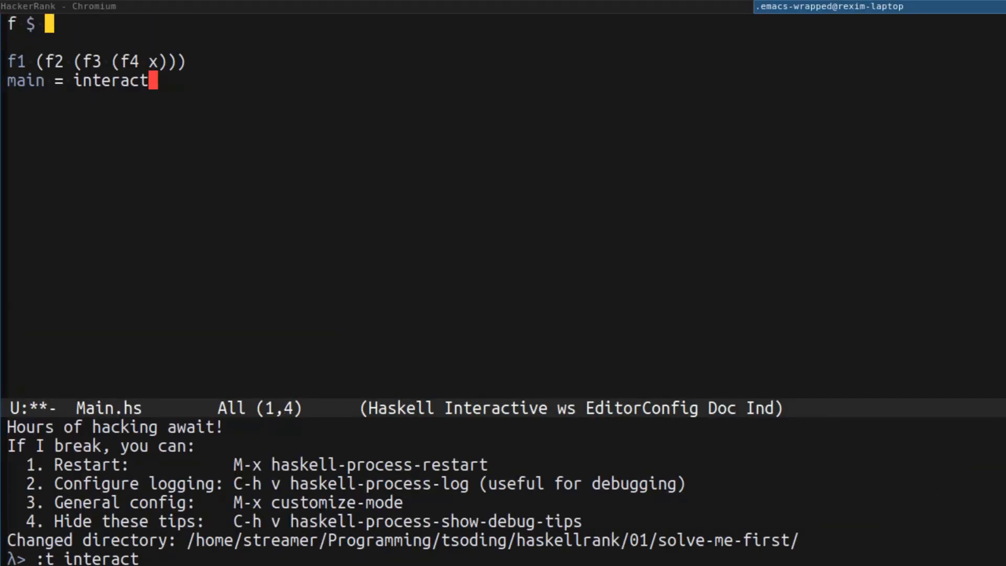
{"action": "type", "text": "x ="}
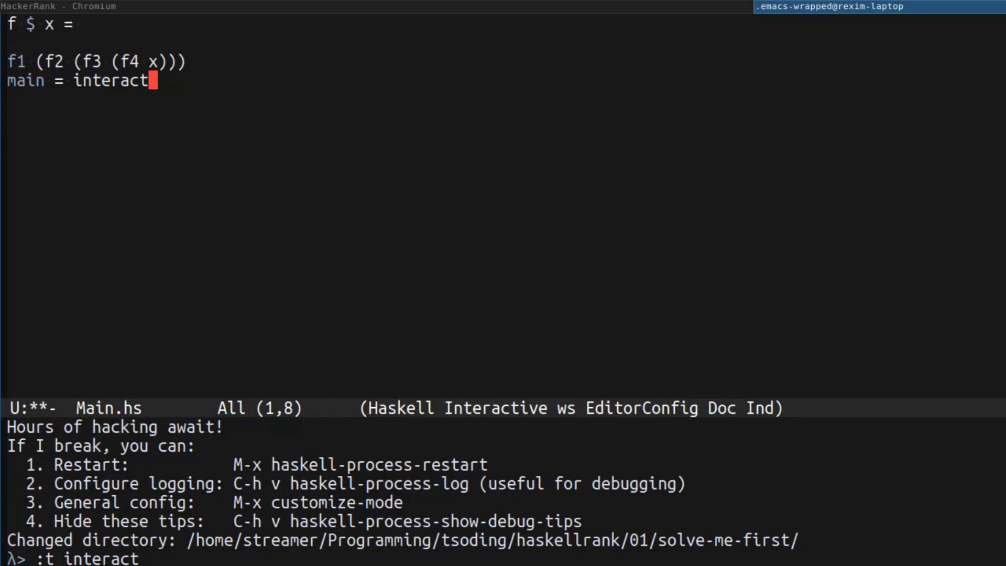
{"action": "type", "text": "f x"}
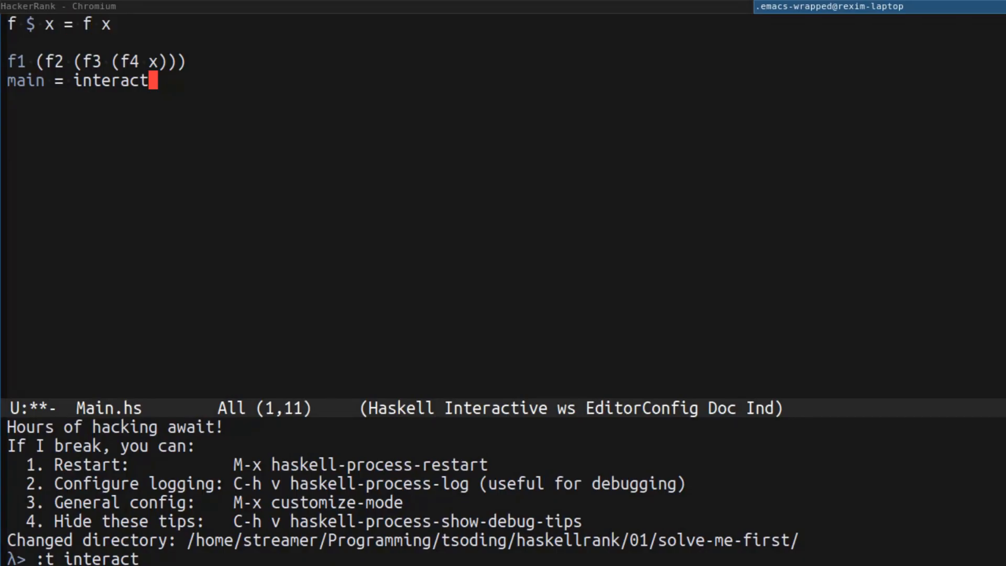
{"action": "type", "text": "f1 $ f2"}
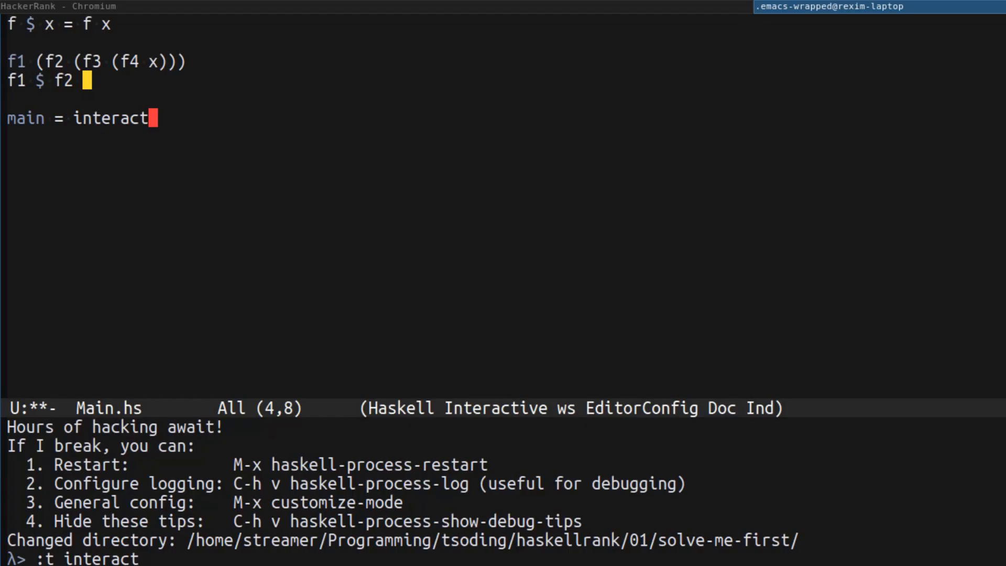
{"action": "type", "text": "$ f3 $ f"}
{"action": "type", "text": ":t ($"}
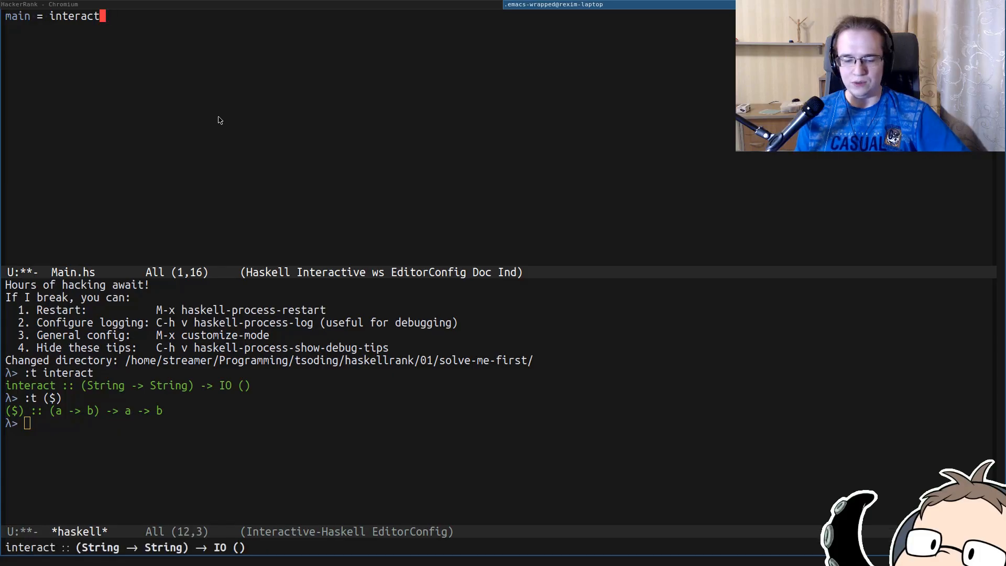
Extend main to interact $ and query :t (.) for the composition operator's type.
{"action": "type", "text": "$"}
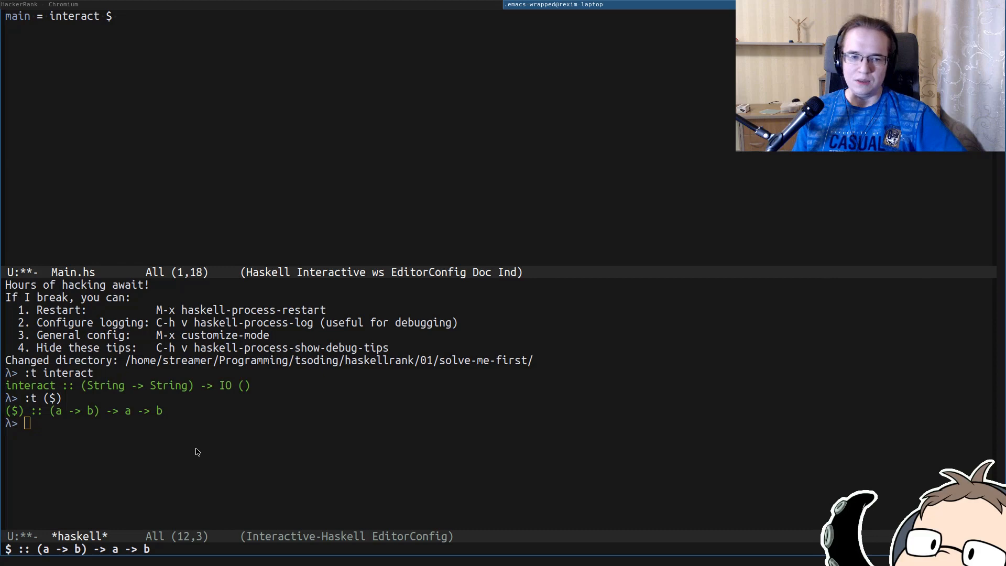
{"action": "type", "text": "()"}
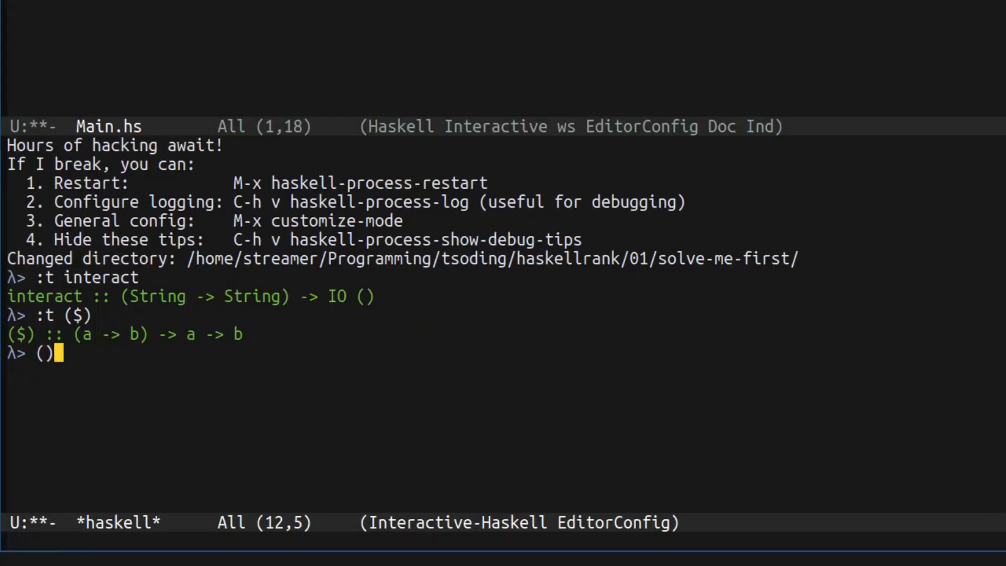
{"action": "type", "text": ":t (.)"}
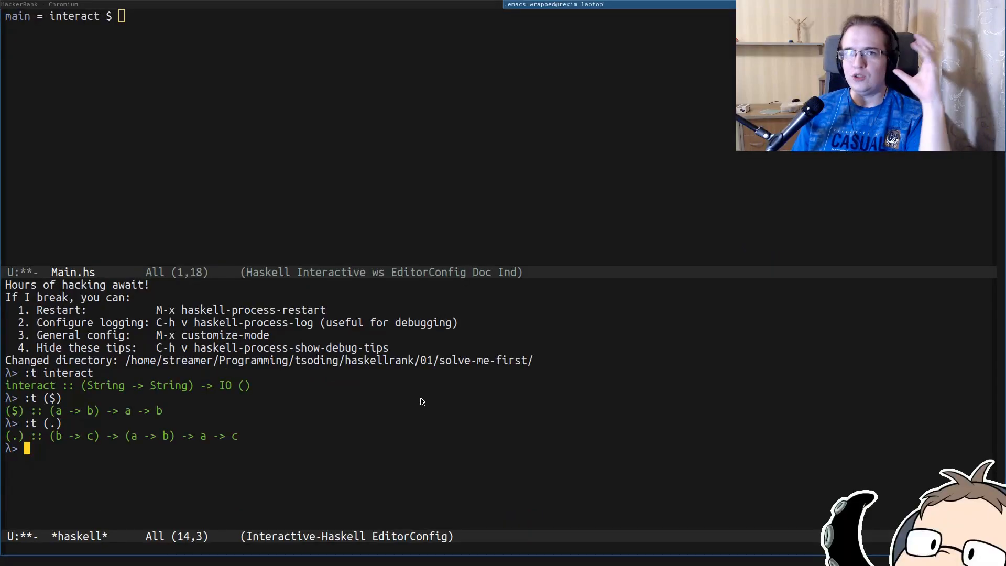
{"action": "mouse_move", "coordinate": [465, 413]}
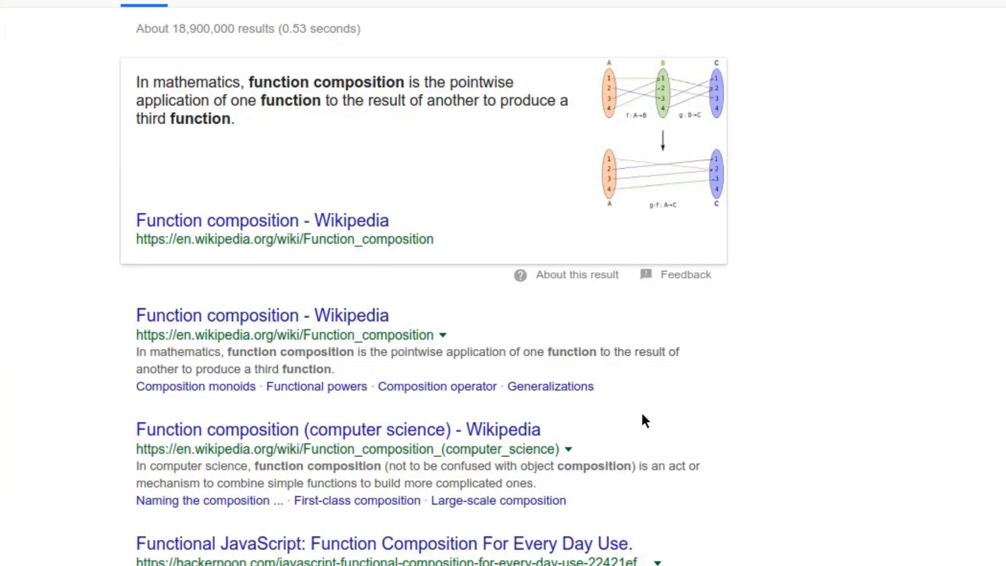
Open Wikipedia's Function composition article and highlight the composition notation sentence.
{"action": "left_click", "coordinate": [260, 220]}
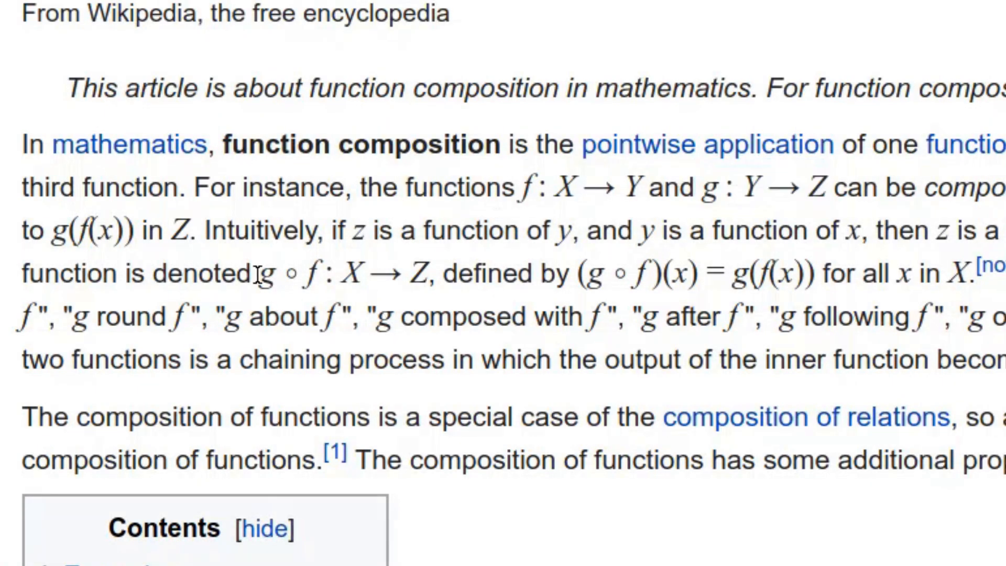
{"action": "double_click", "coordinate": [347, 272]}
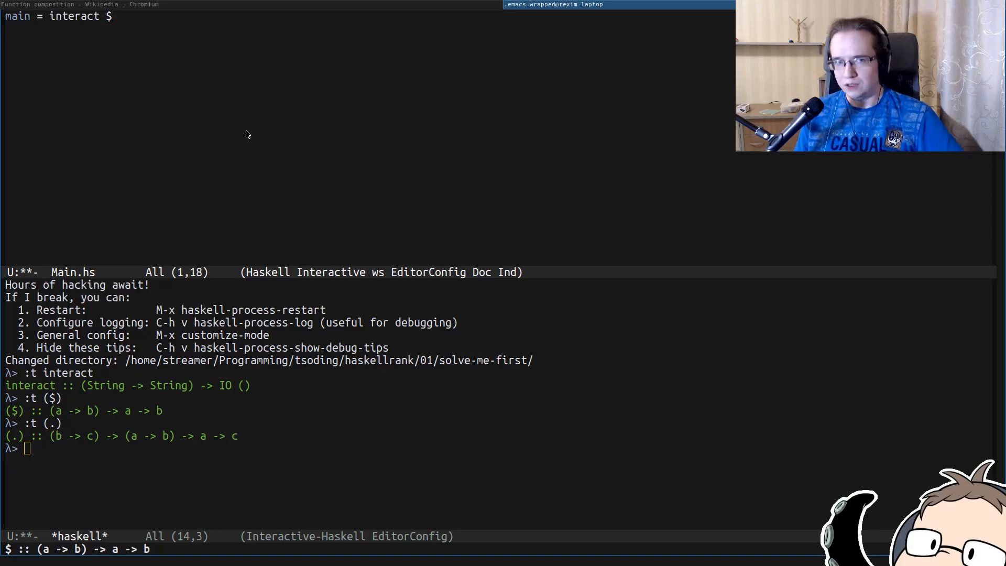
{"action": "mouse_move", "coordinate": [229, 133]}
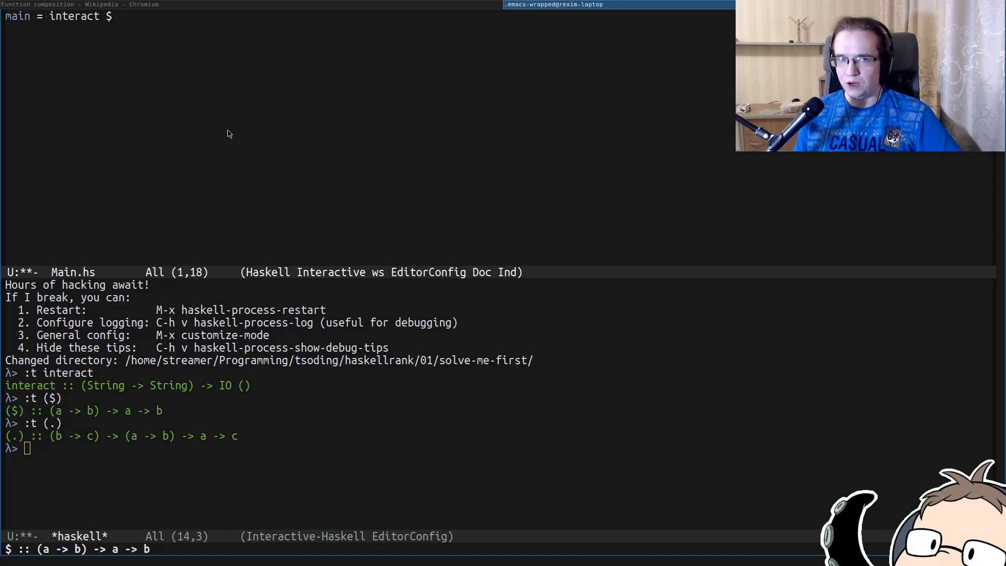
{"action": "mouse_move", "coordinate": [219, 35]}
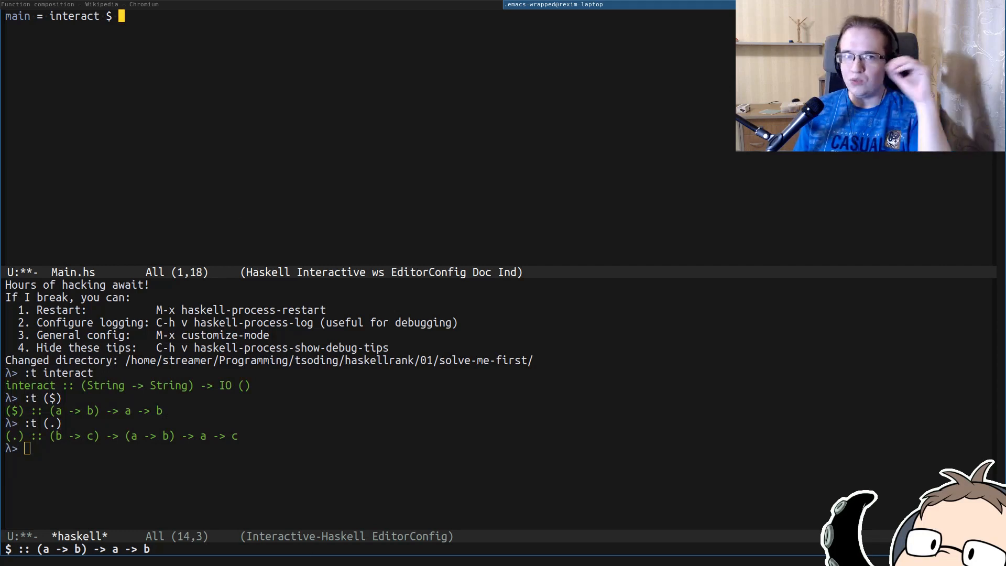
{"action": "mouse_move", "coordinate": [381, 483]}
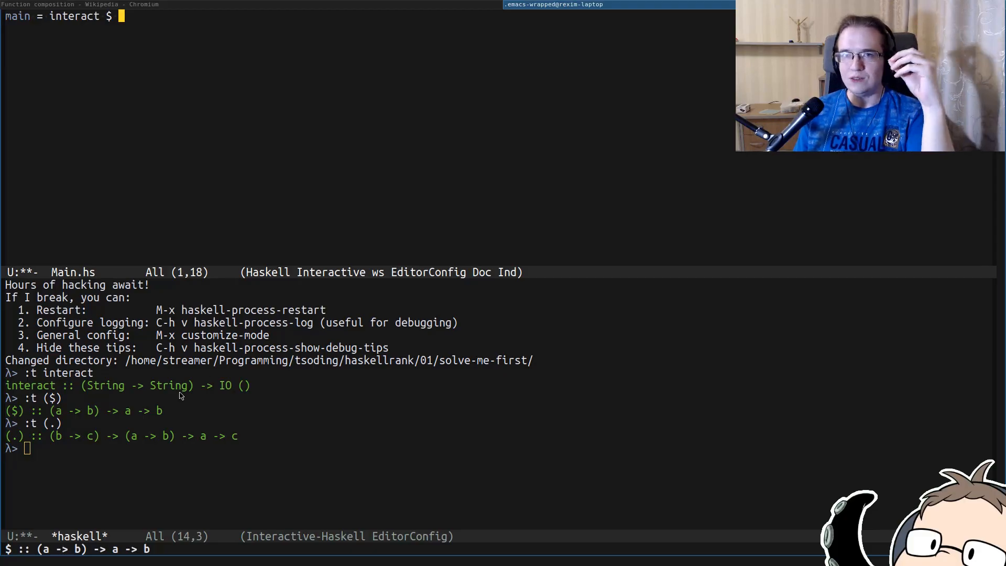
{"action": "mouse_move", "coordinate": [214, 464]}
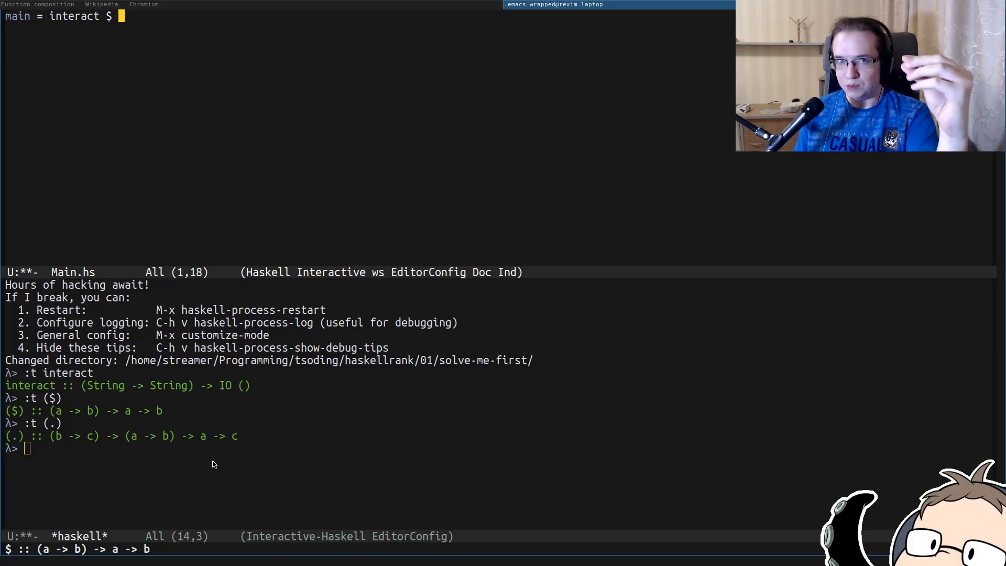
{"action": "mouse_move", "coordinate": [279, 457]}
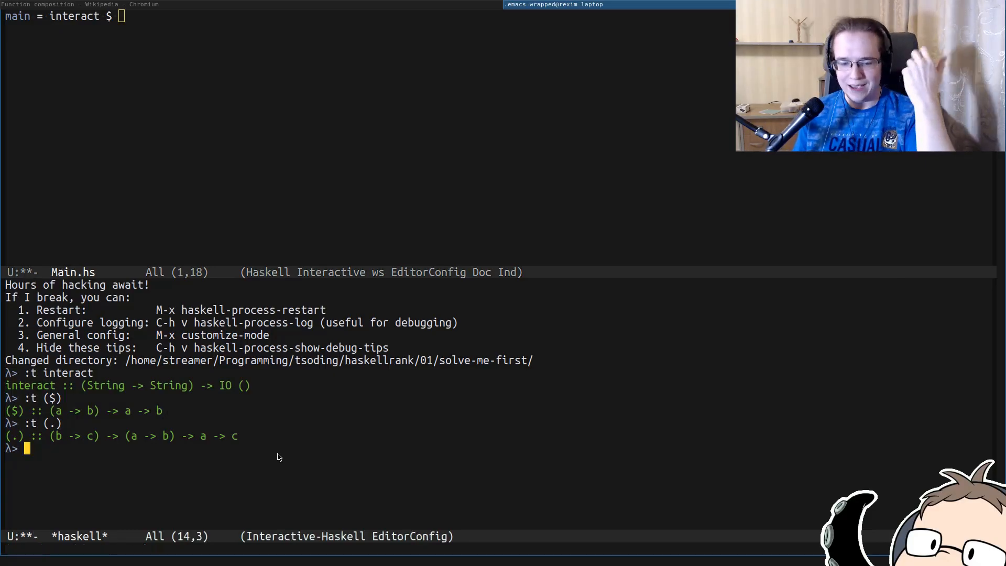
Query :t words and evaluate words on "foo bar baz" and "1 2" in GHCi.
{"action": "type", "text": ":t words"}
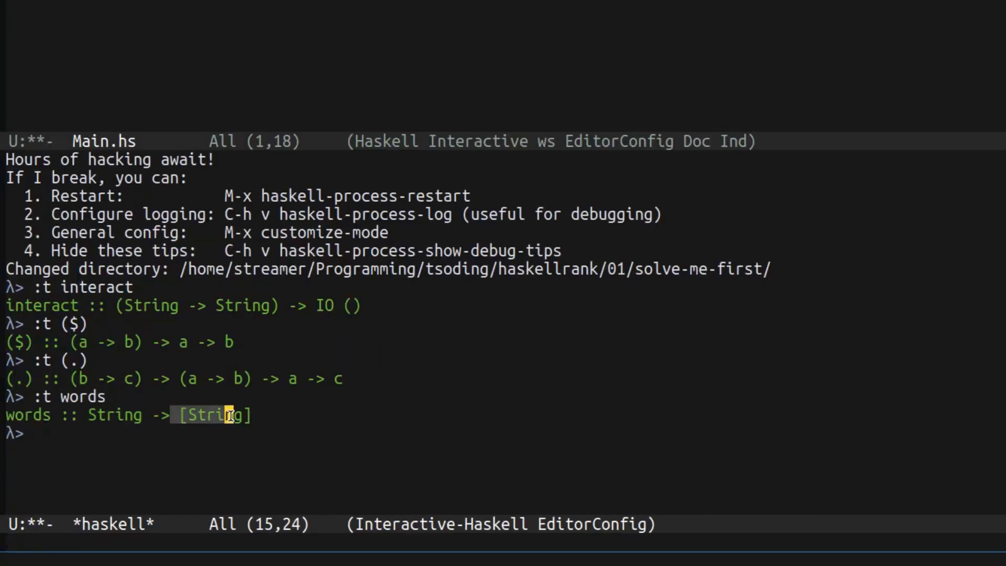
{"action": "type", "text": "words \"foo bar"}
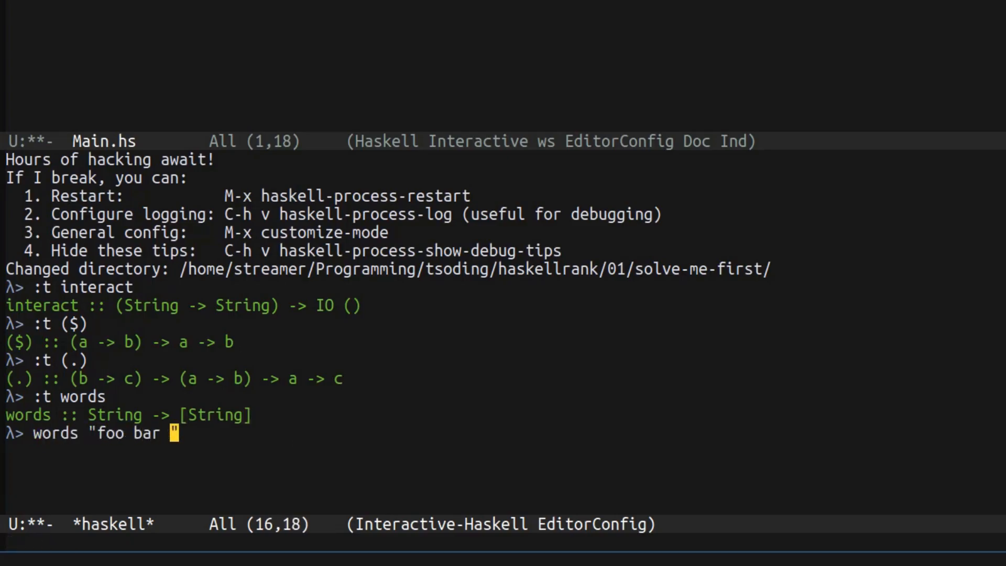
{"action": "key", "text": "Return"}
{"action": "type", "text": "words"}
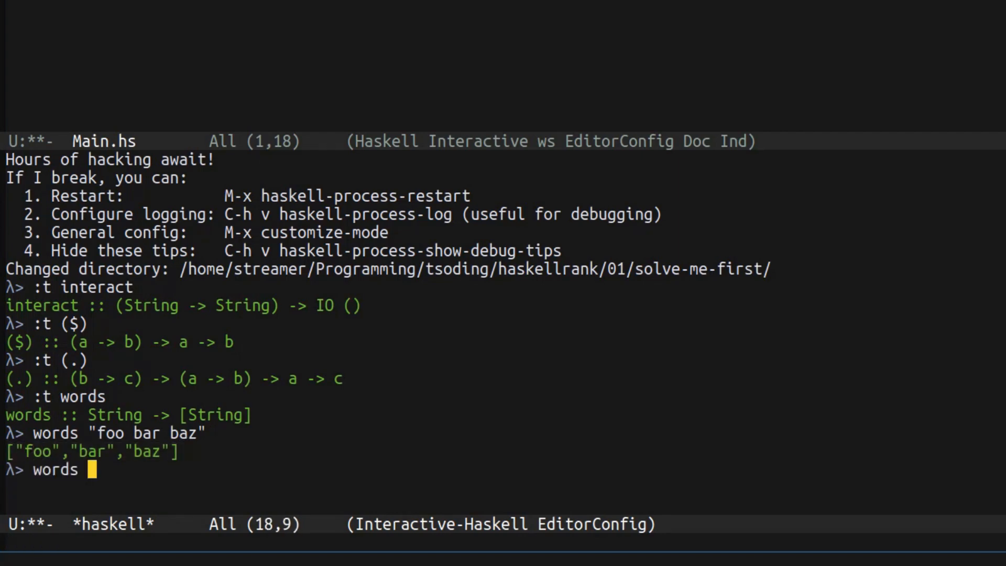
{"action": "type", "text": "\"1 2\""}
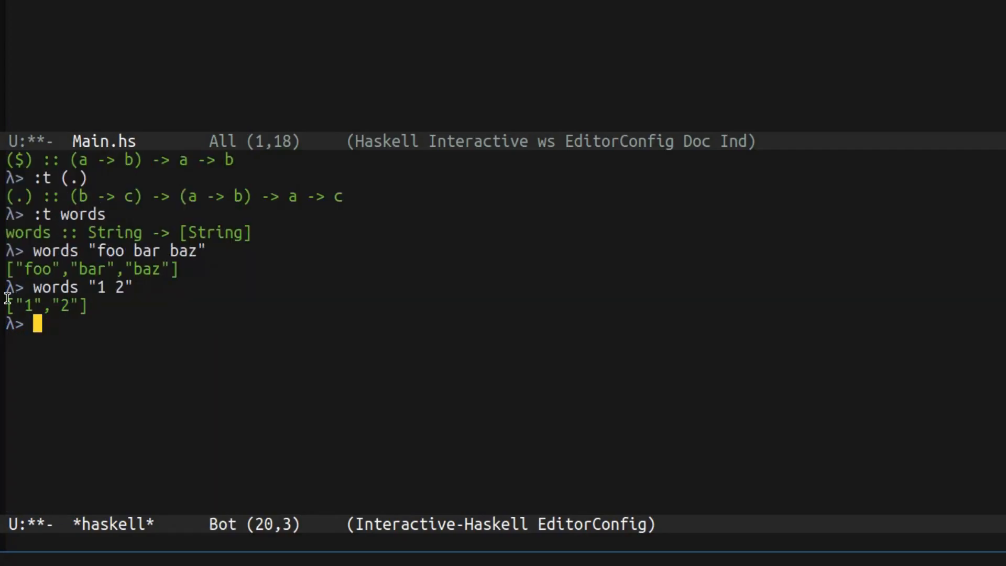
{"action": "mouse_move", "coordinate": [99, 289]}
{"action": "type", "text": " words"}
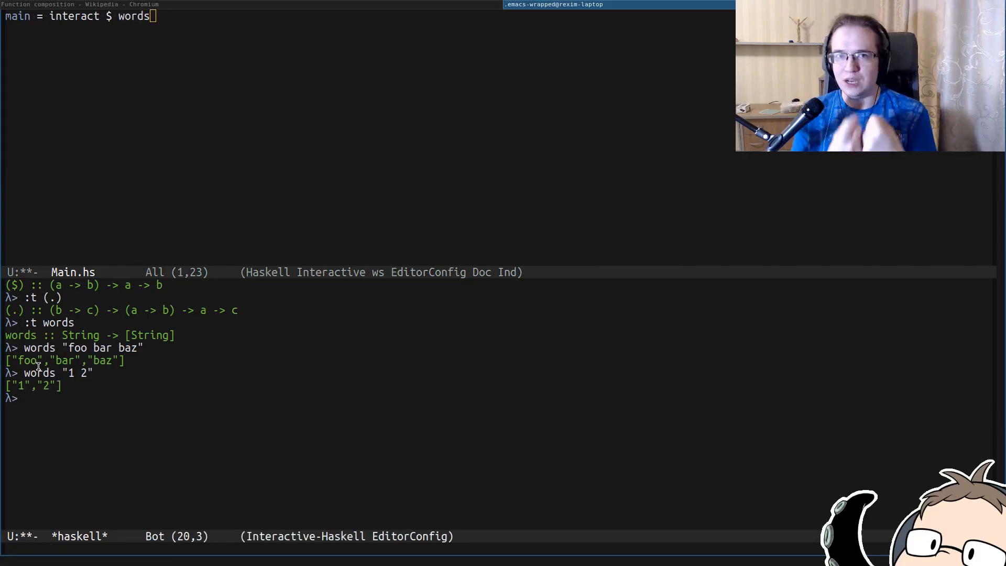
Query :t read and evaluate (read "5") :: Int in GHCi.
{"action": "type", "text": ":t re"}
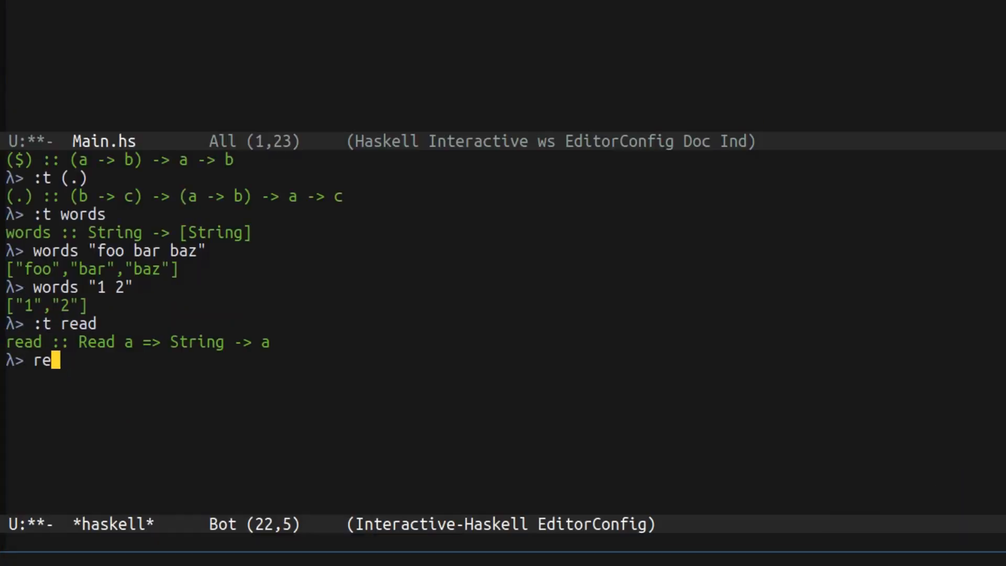
{"action": "type", "text": "ad \"5\") :: Int"}
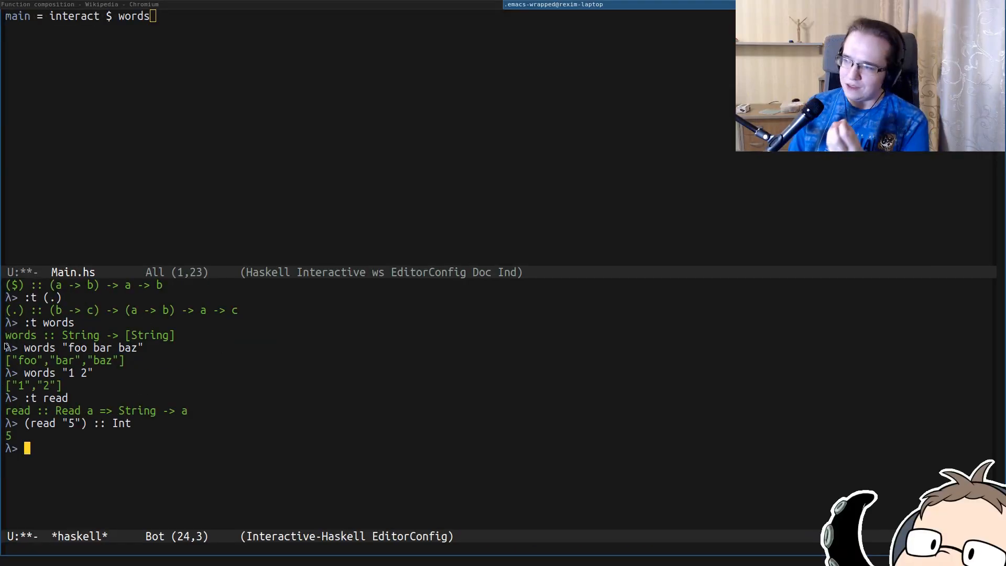
{"action": "mouse_move", "coordinate": [105, 469]}
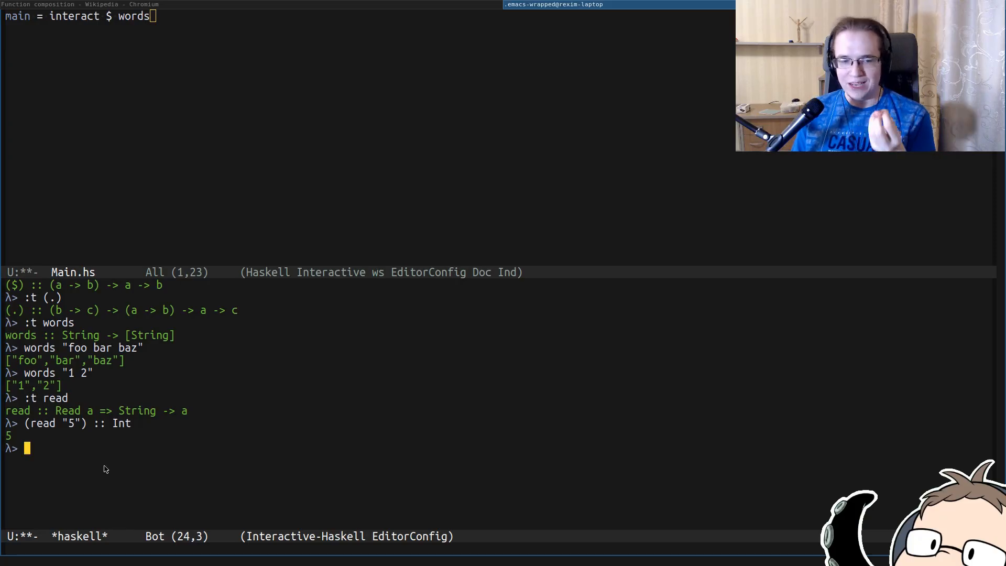
Evaluate words "1 2" and (map read $ words "1 2") :: [Int] to get [1,2].
{"action": "type", "text": "words \"1 2"}
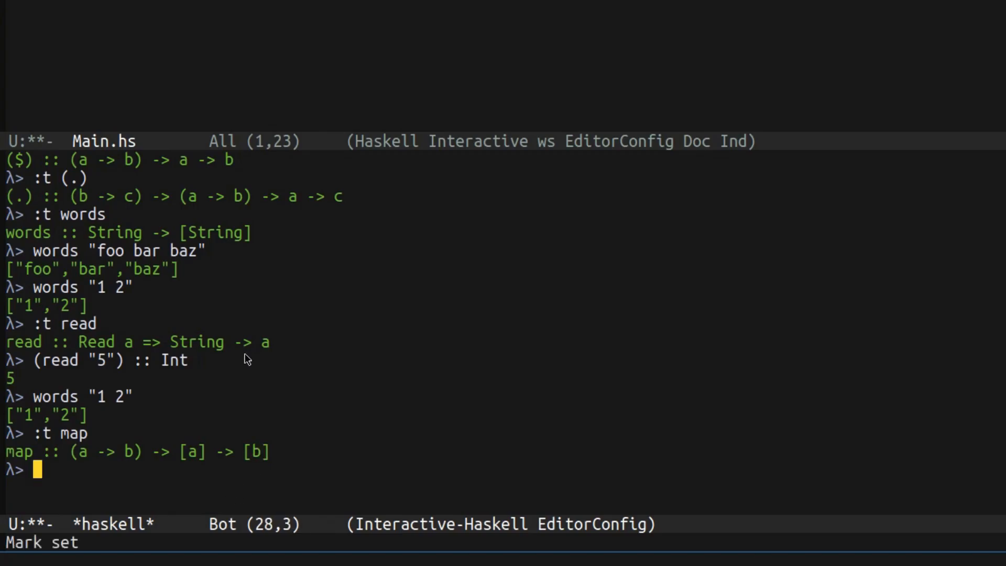
{"action": "type", "text": "words \"1 2\""}
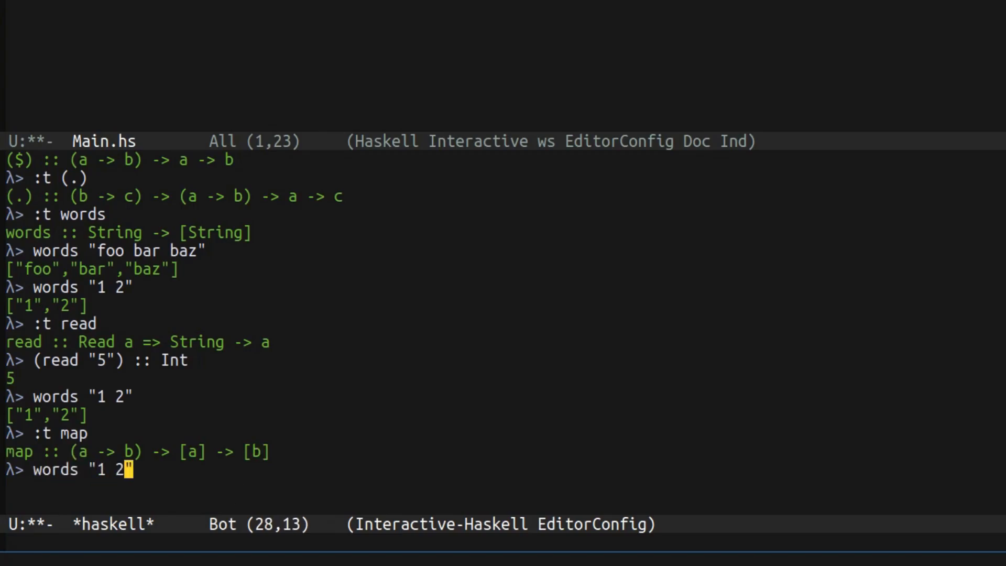
{"action": "type", "text": "map read $"}
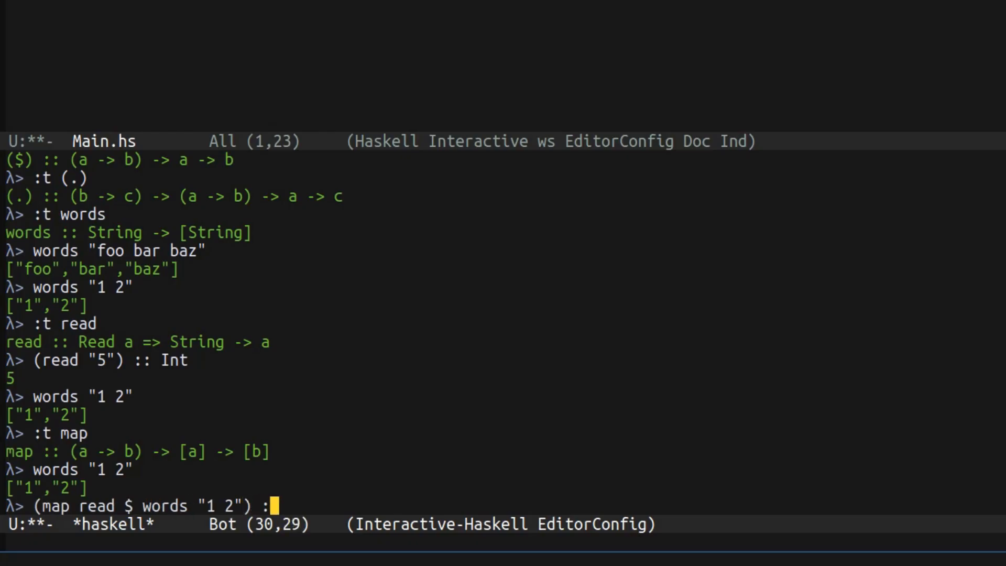
{"action": "type", "text": ": [Int"}
{"action": "key", "text": "Return"}
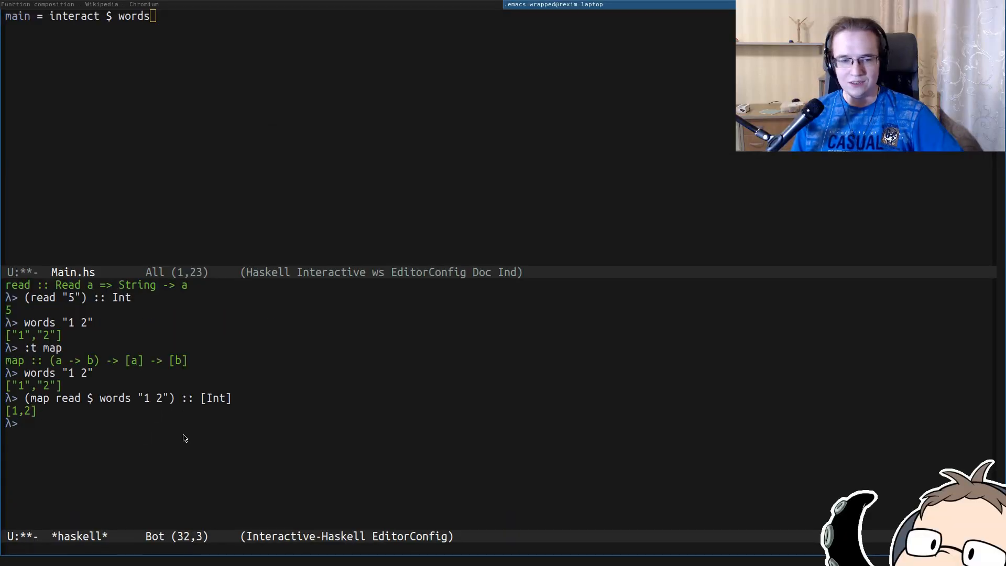
Check :t sum and :t show, summing the read words of "1 2" to 3 and showing it.
{"action": "type", "text": ":t sum"}
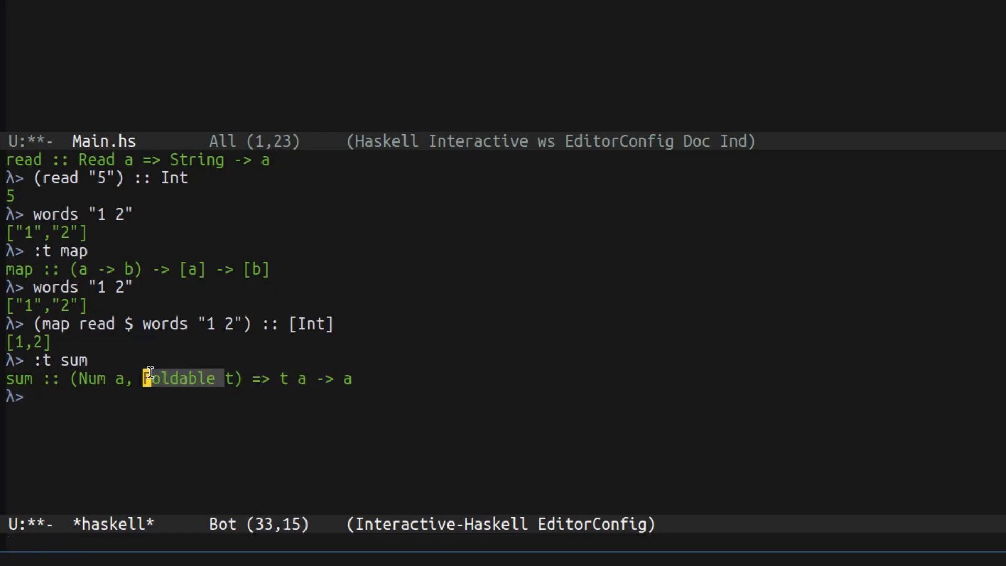
{"action": "type", "text": "(sum map read $ words \"1 2\") :: [Int]"}
{"action": "type", "text": "sum $ map read $ words \"1 2"}
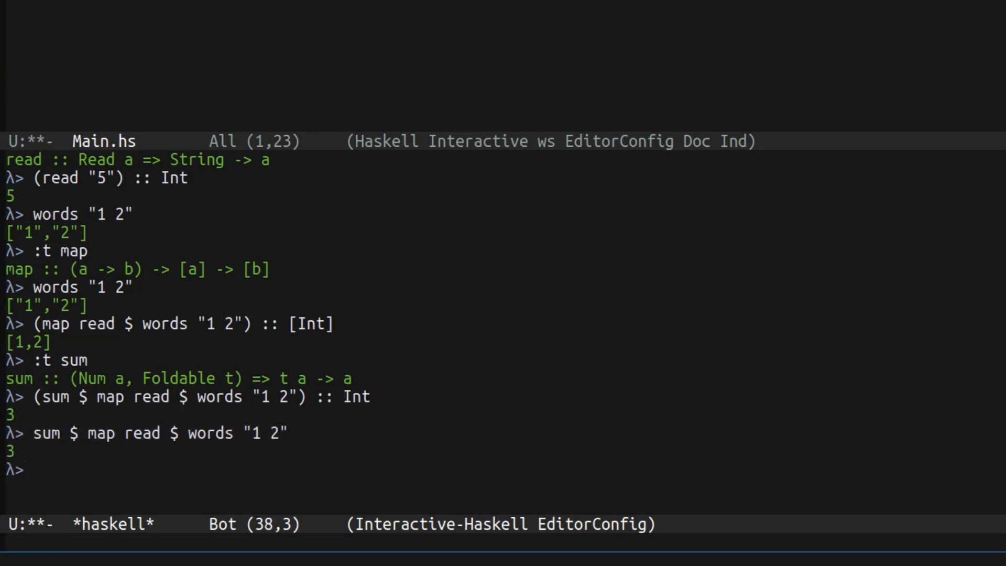
{"action": "type", "text": ":t show"}
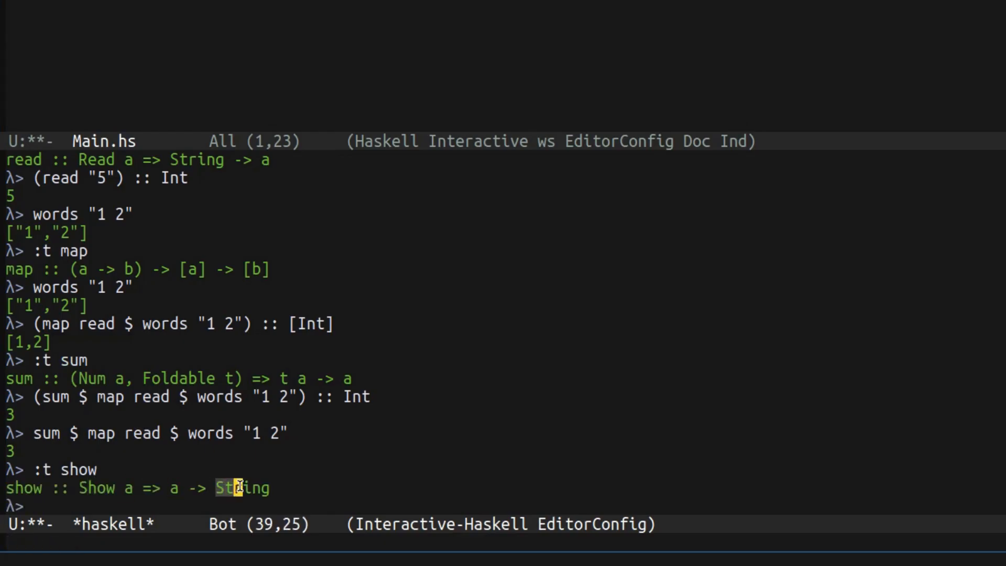
{"action": "type", "text": "show sum $ map read $ words \"1 2\""}
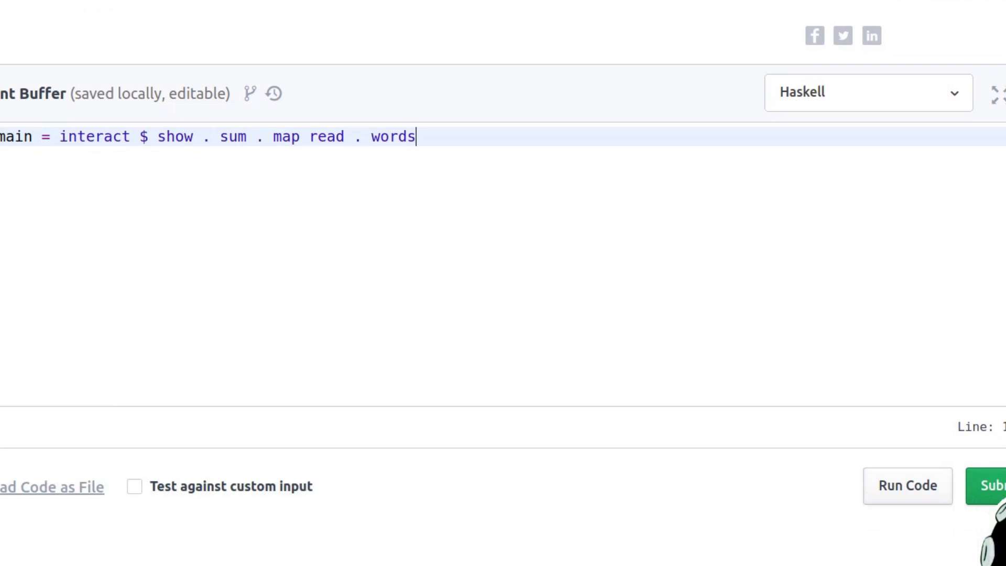
Submit the Haskell interact one-liner for Solve Me First for grading.
{"action": "left_click", "coordinate": [990, 485]}
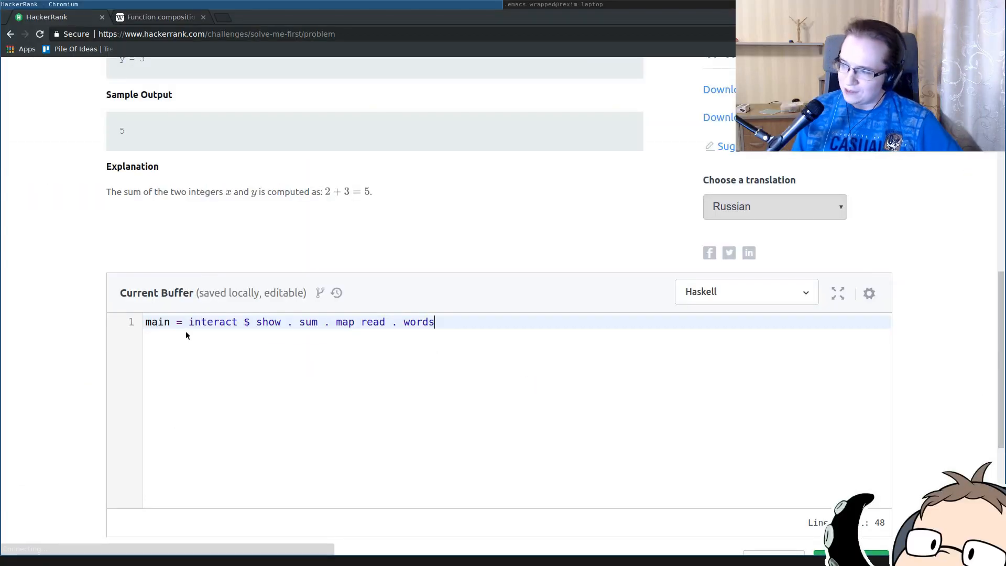
{"action": "mouse_move", "coordinate": [224, 350]}
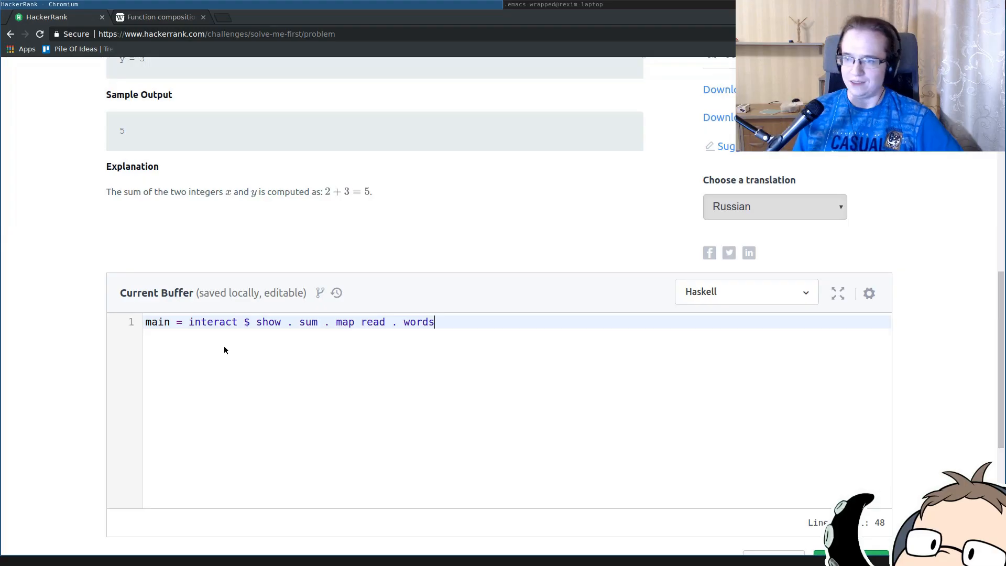
{"action": "mouse_move", "coordinate": [465, 407]}
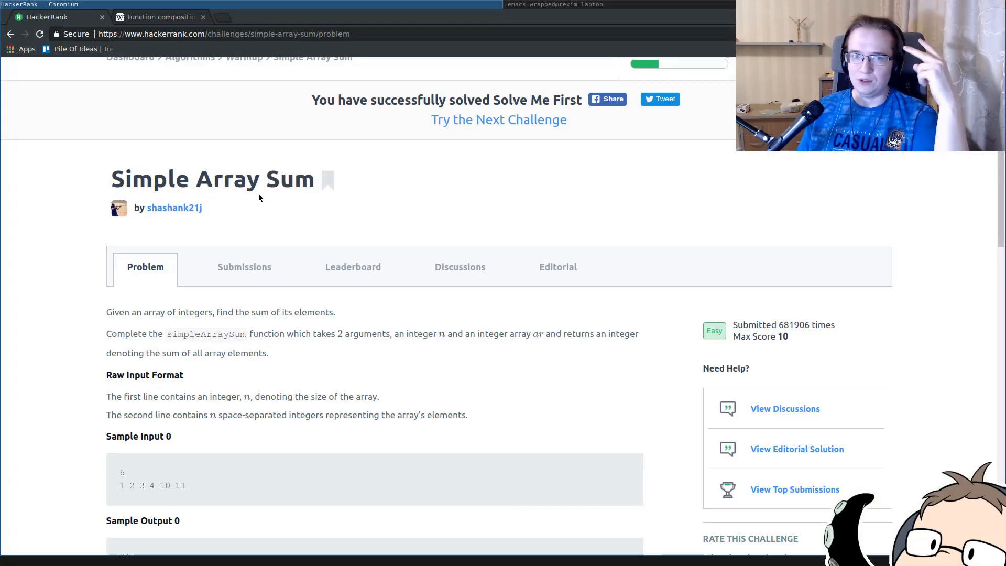
Read Simple Array Sum's Raw Input Format and Sample Input 0 of six numbers summing to 31.
{"action": "scroll", "scroll_direction": "down", "scroll_amount": 3}
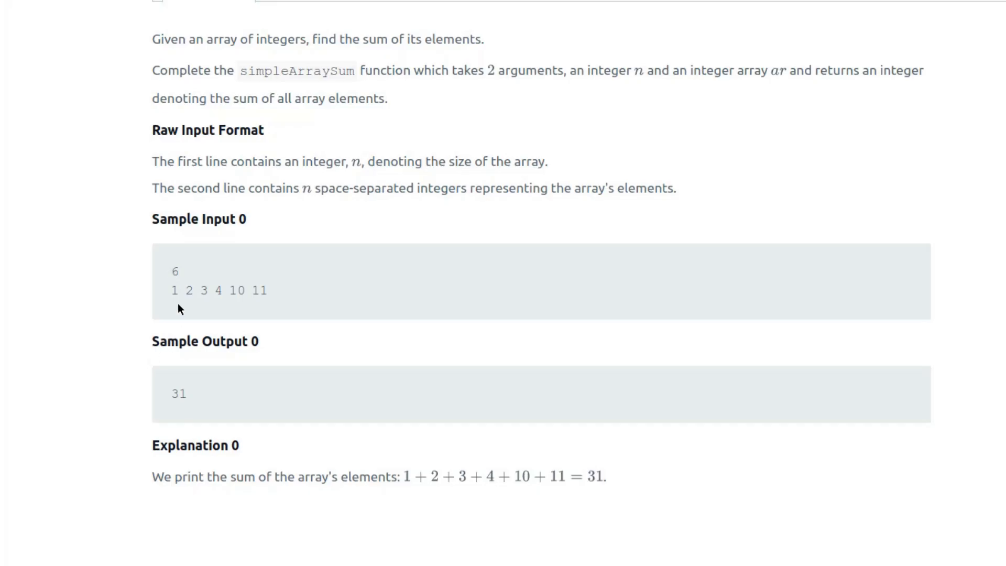
{"action": "double_click", "coordinate": [175, 271]}
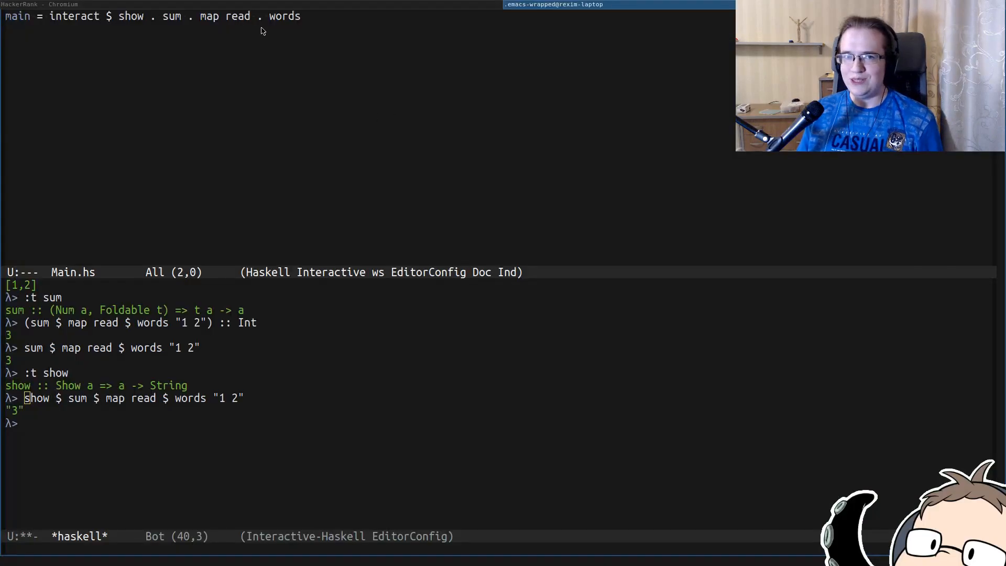
Evaluate words "2 4 6 7 8" in GHCi and check the type of tail with :t.
{"action": "type", "text": "words \""}
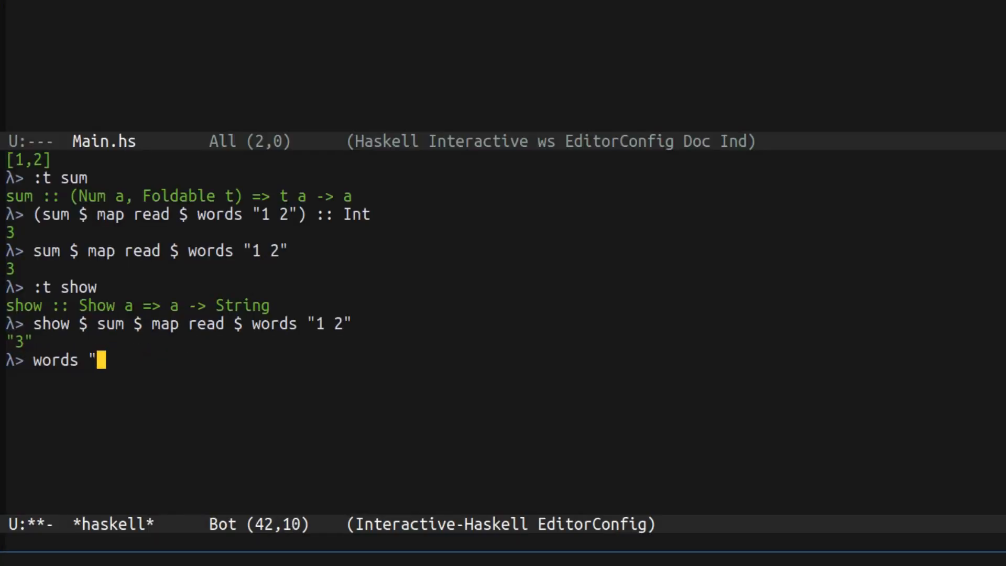
{"action": "type", "text": "2 4 6 7 8\""}
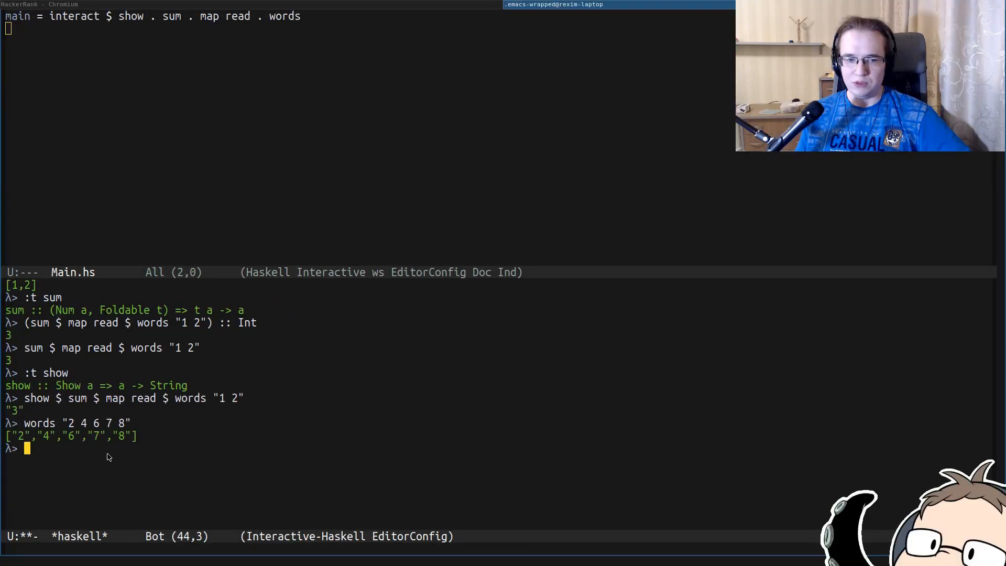
{"action": "mouse_move", "coordinate": [573, 422]}
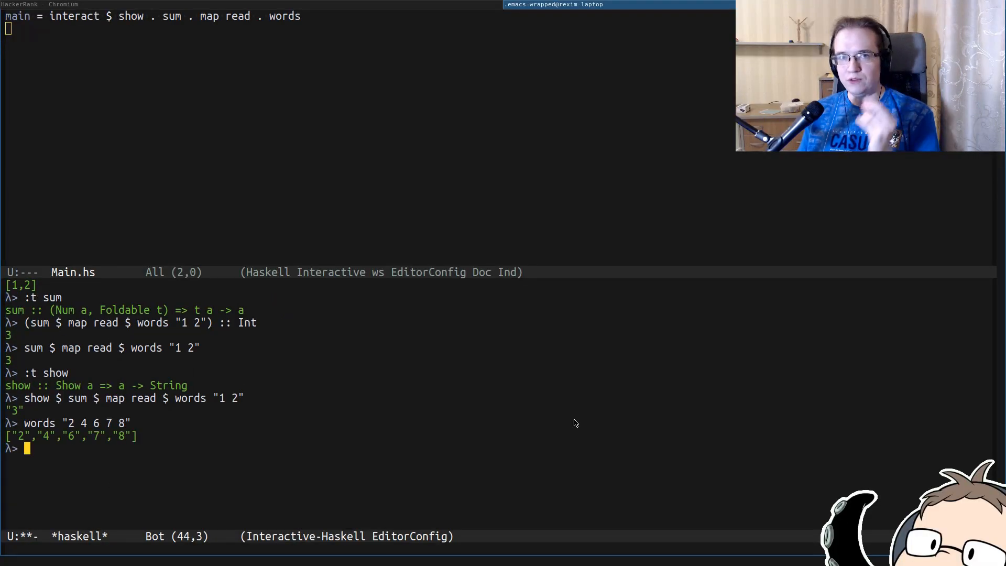
{"action": "mouse_move", "coordinate": [118, 490]}
{"action": "type", "text": ":t tail"}
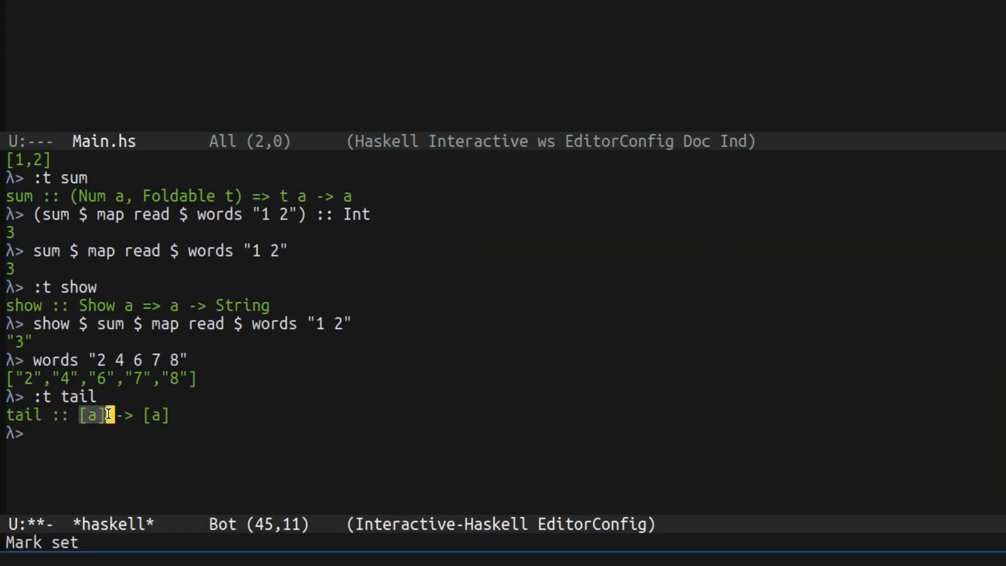
{"action": "type", "text": "t"}
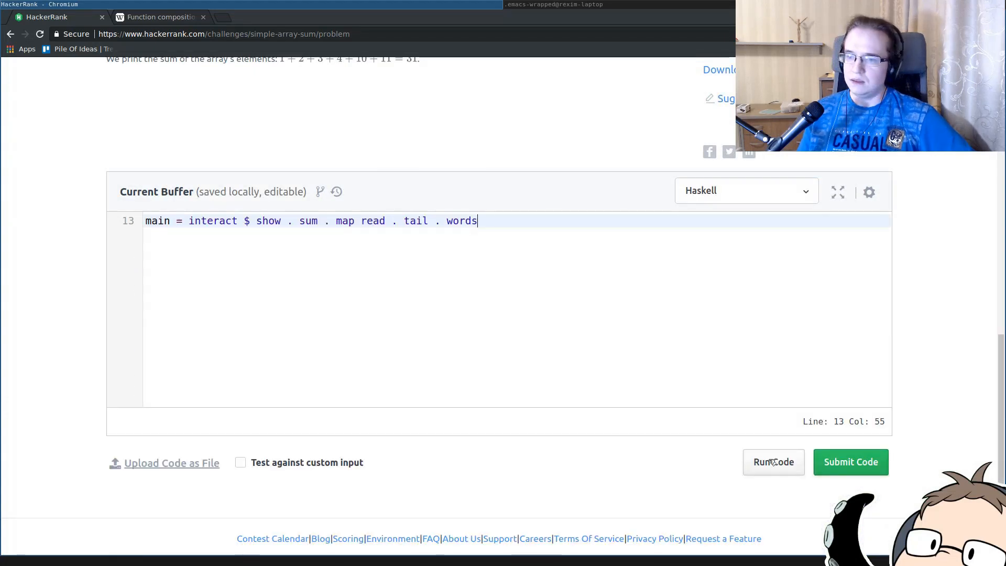
Submit the tail-based one-liner for Simple Array Sum and return to the Warmup challenge list.
{"action": "left_click", "coordinate": [849, 461]}
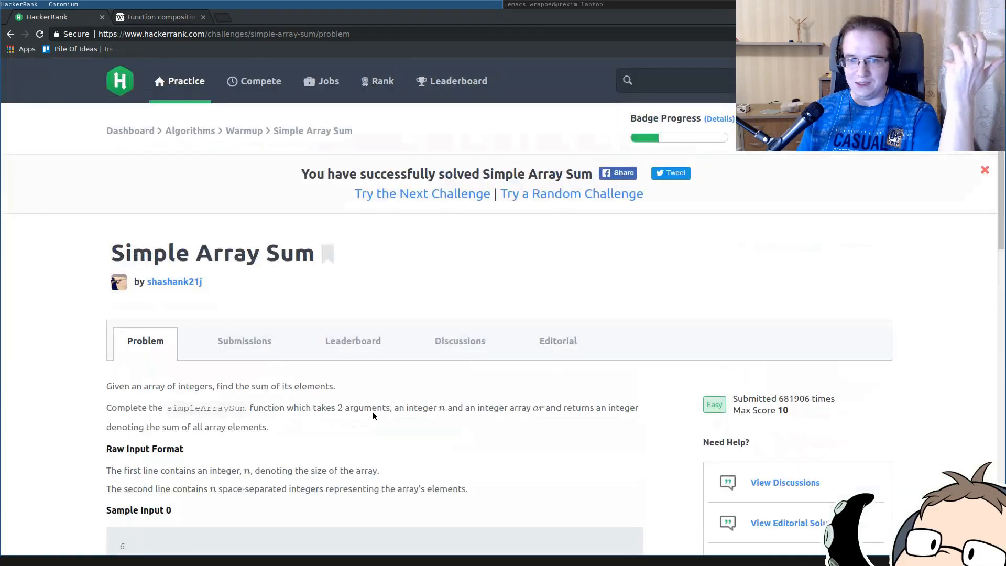
{"action": "scroll", "scroll_direction": "down", "scroll_amount": 3}
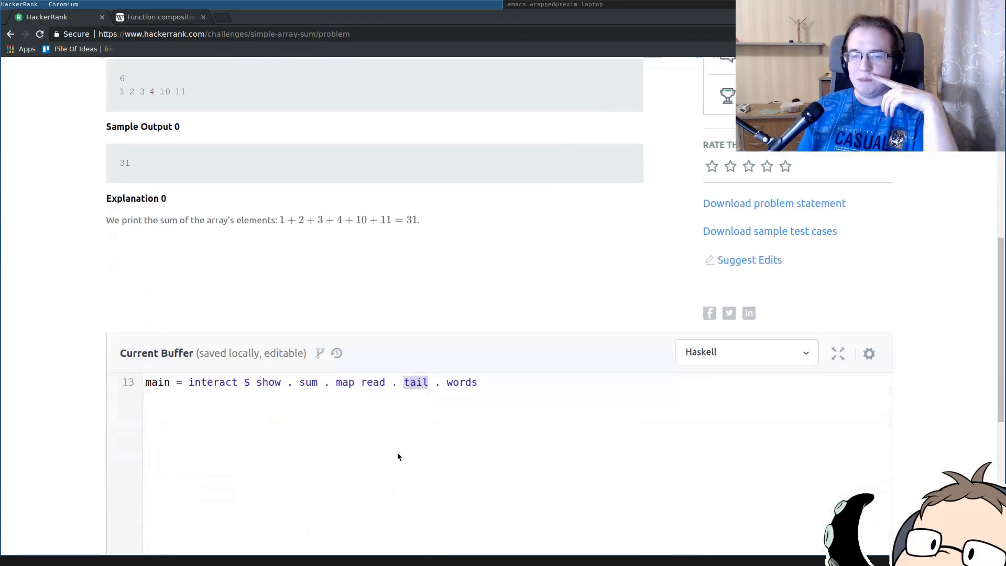
{"action": "scroll", "scroll_direction": "down", "scroll_amount": 3}
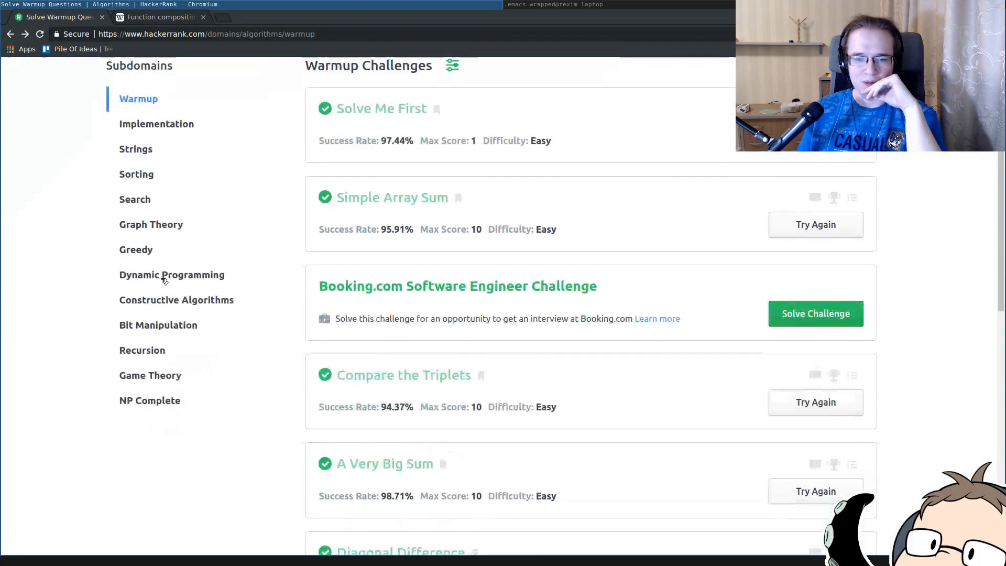
Select A Very Big Sum from the Warmup list and run its existing code on the sample cases.
{"action": "scroll", "scroll_direction": "down", "scroll_amount": 3}
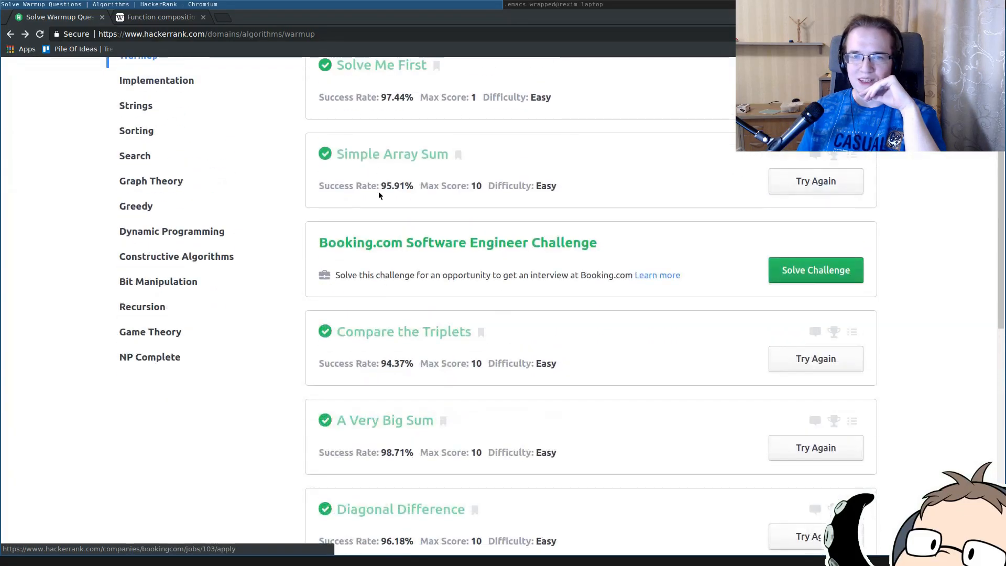
{"action": "left_click", "coordinate": [384, 420]}
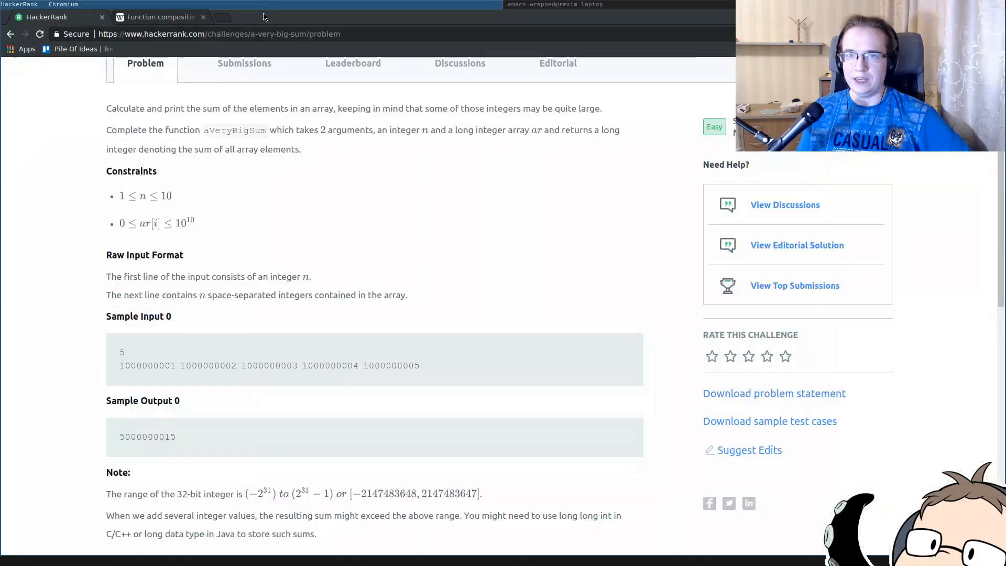
{"action": "left_click", "coordinate": [850, 281]}
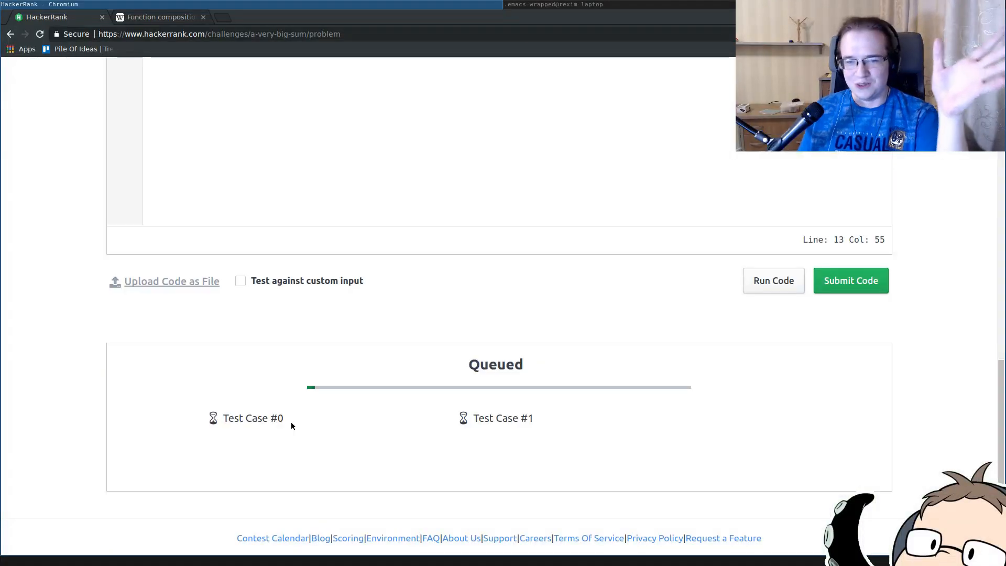